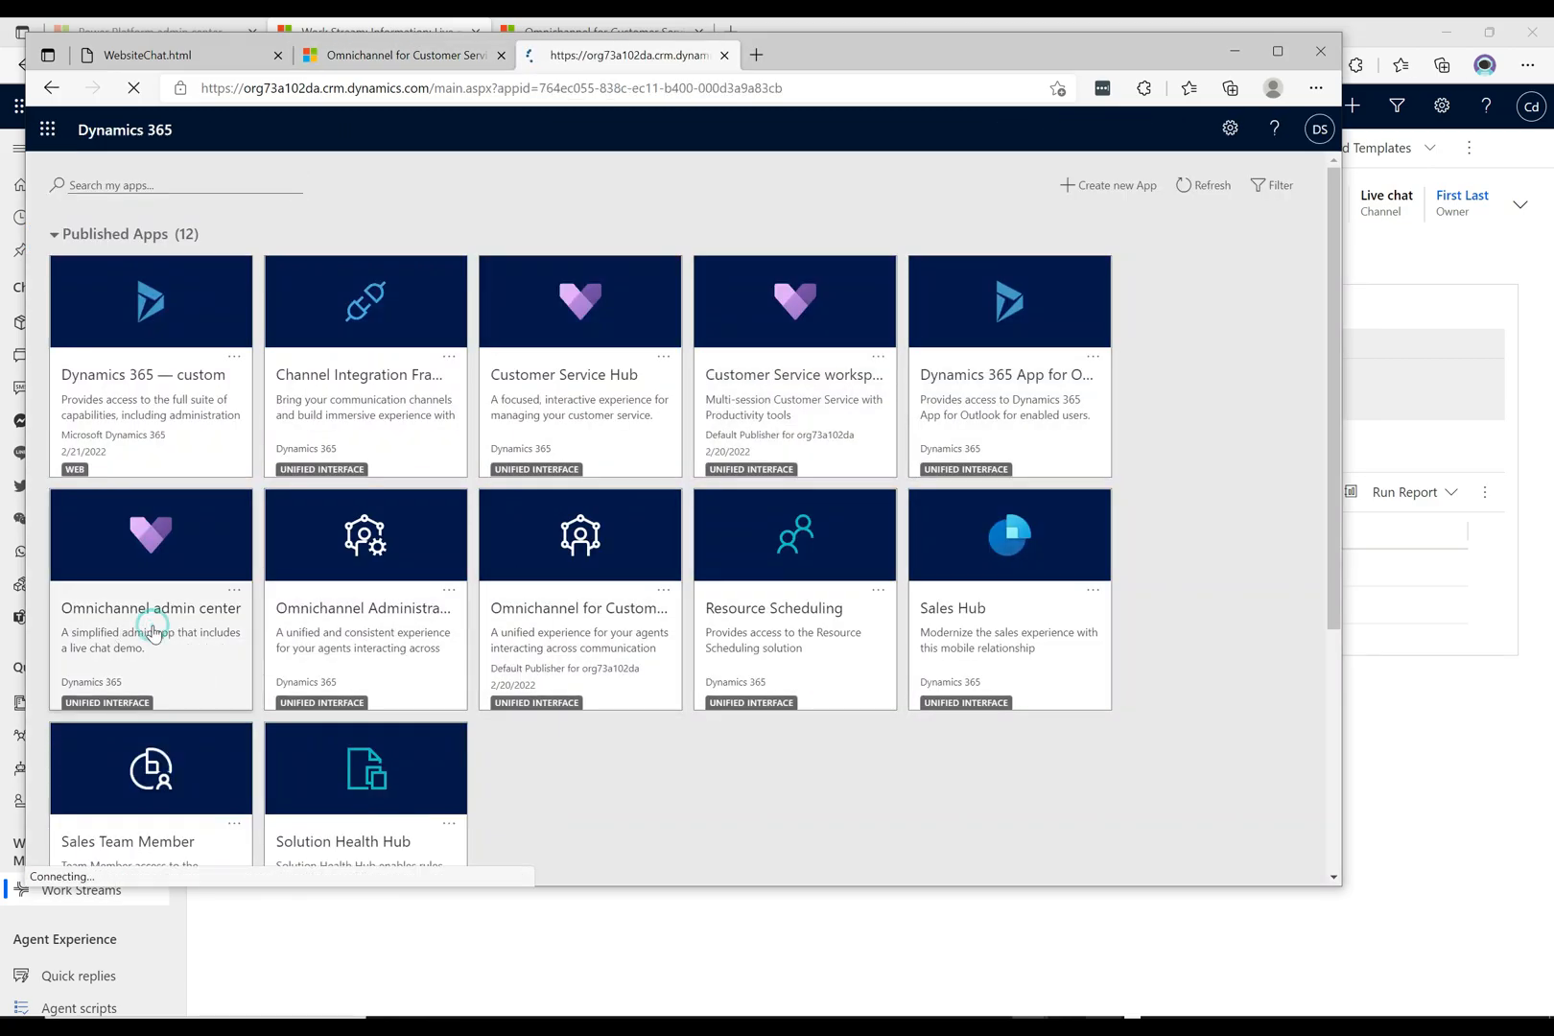
Launch Omnichannel admin center from Published Apps and close the live demos welcome dialog.
left_click(149, 608)
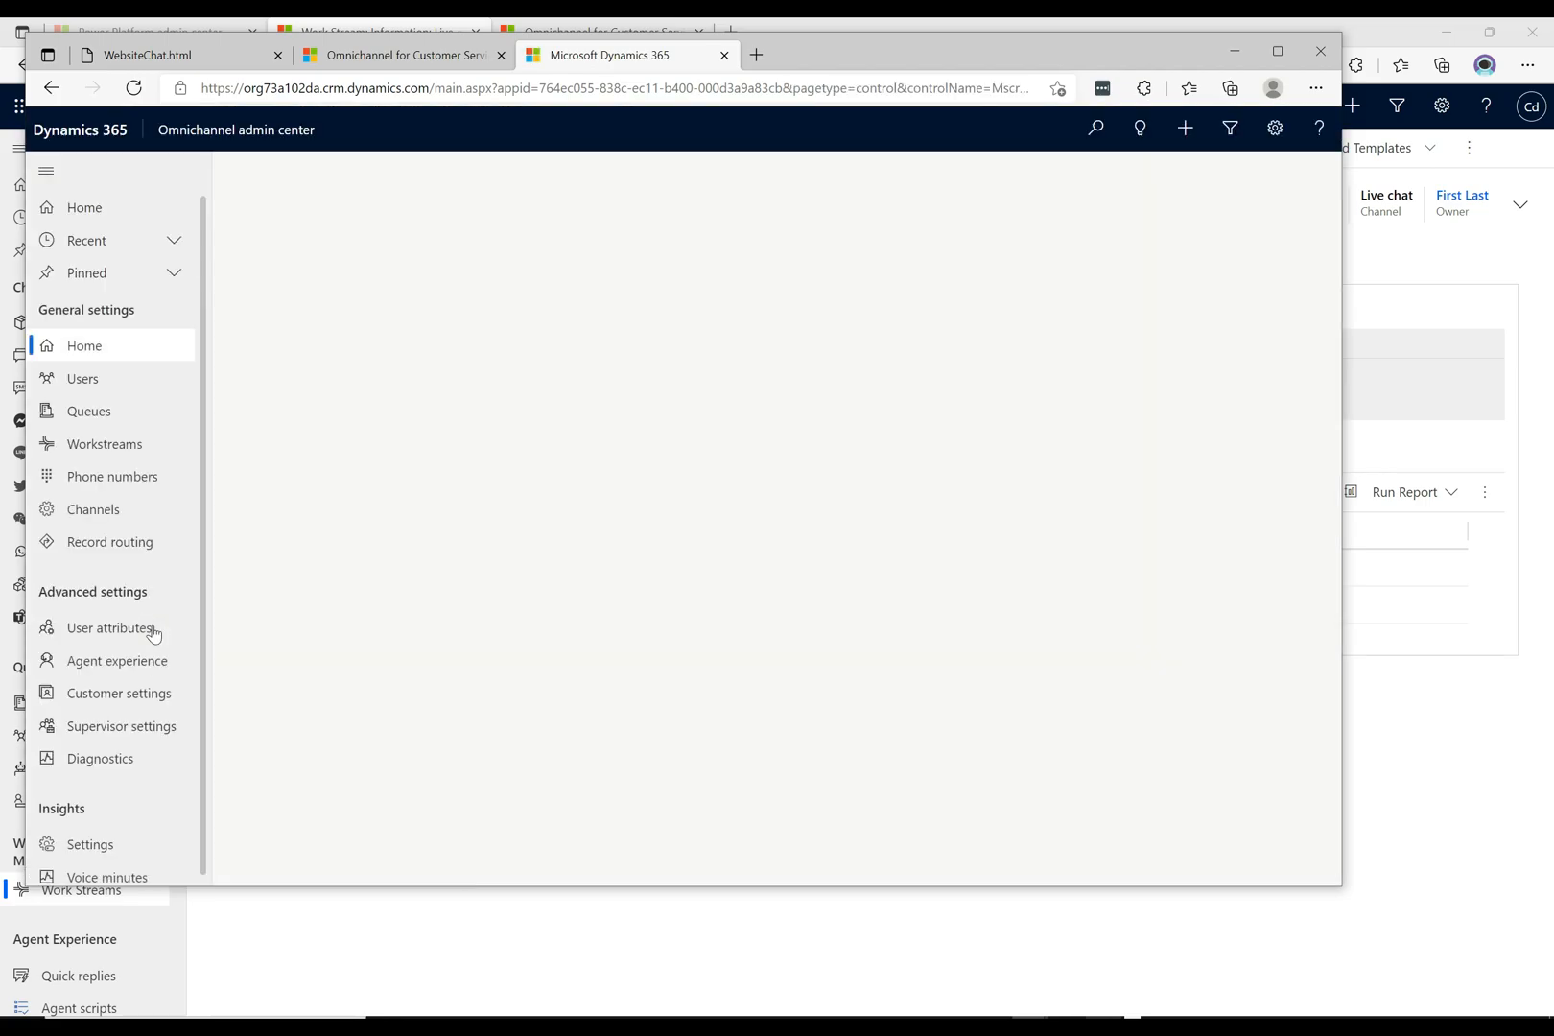
left_click(82, 345)
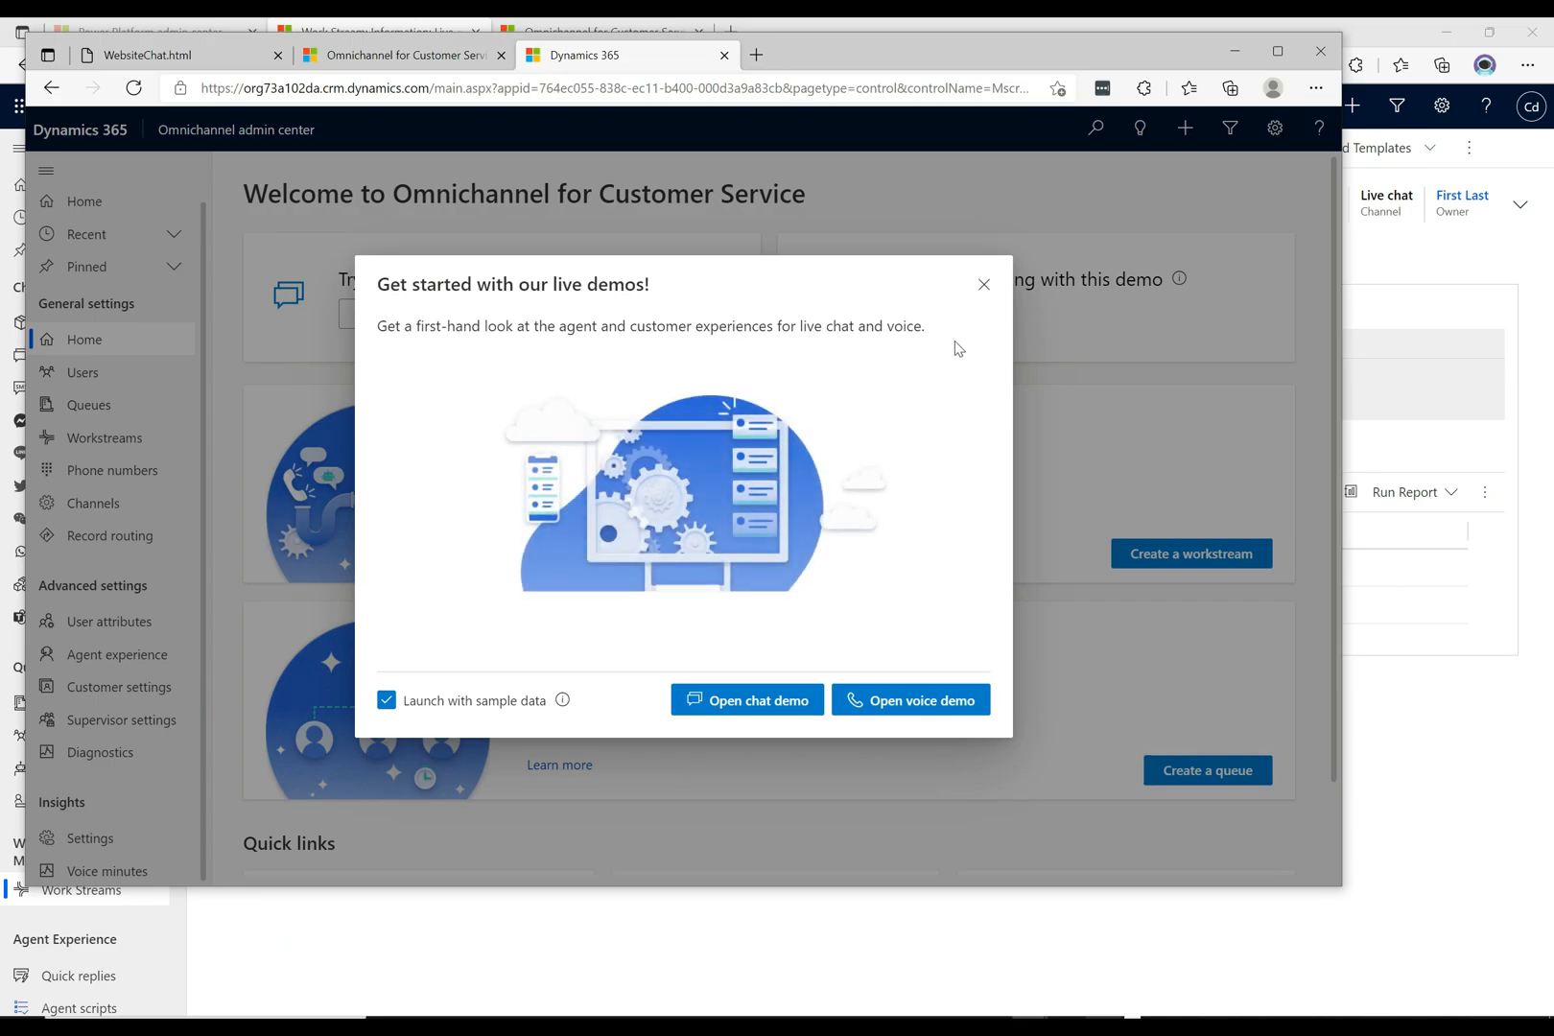
left_click(982, 284)
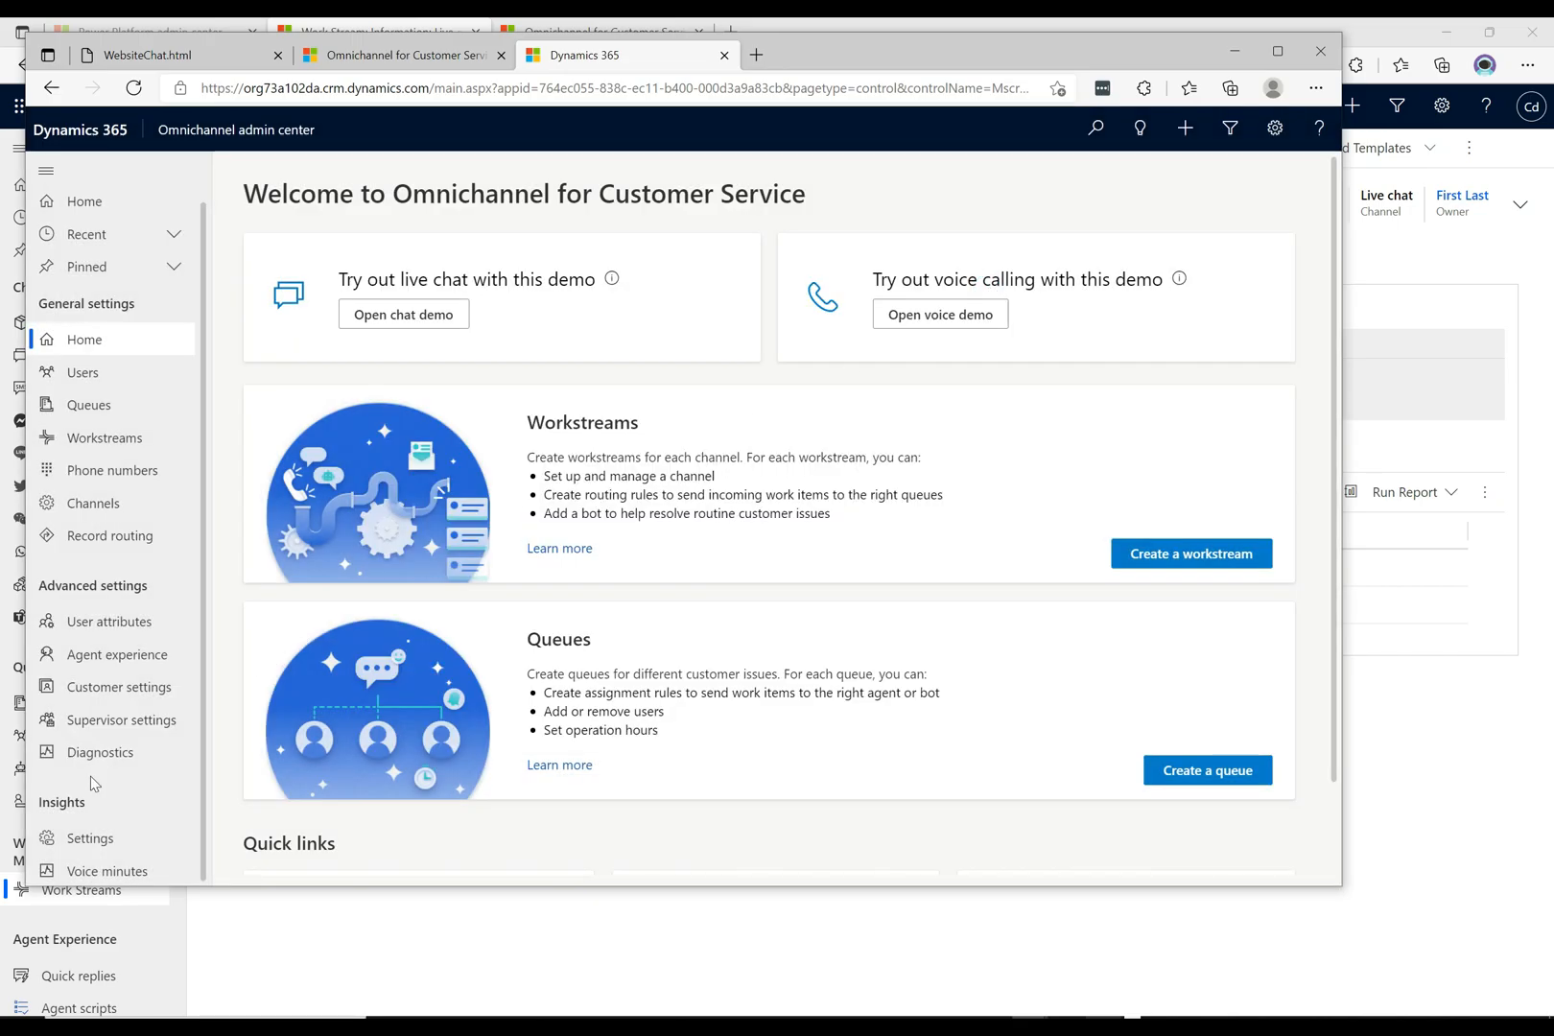
mouse_move(94, 783)
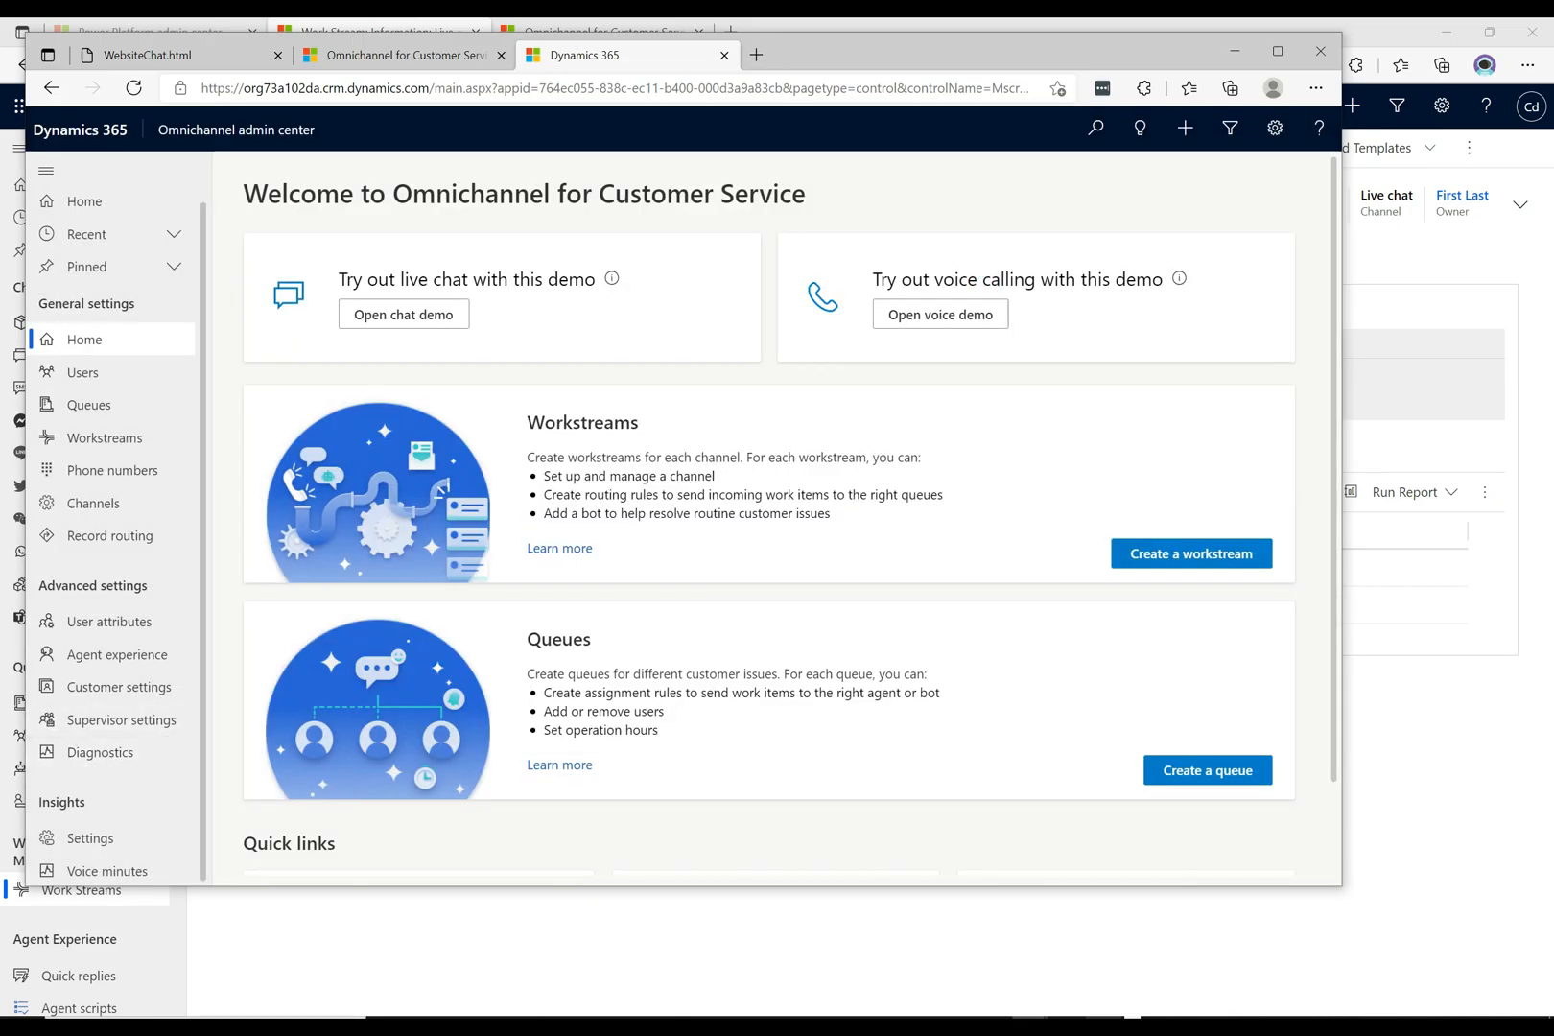
From Diagnostics, turn on routing diagnostics and confirm Yes, then switch to the website chat test page.
left_click(99, 752)
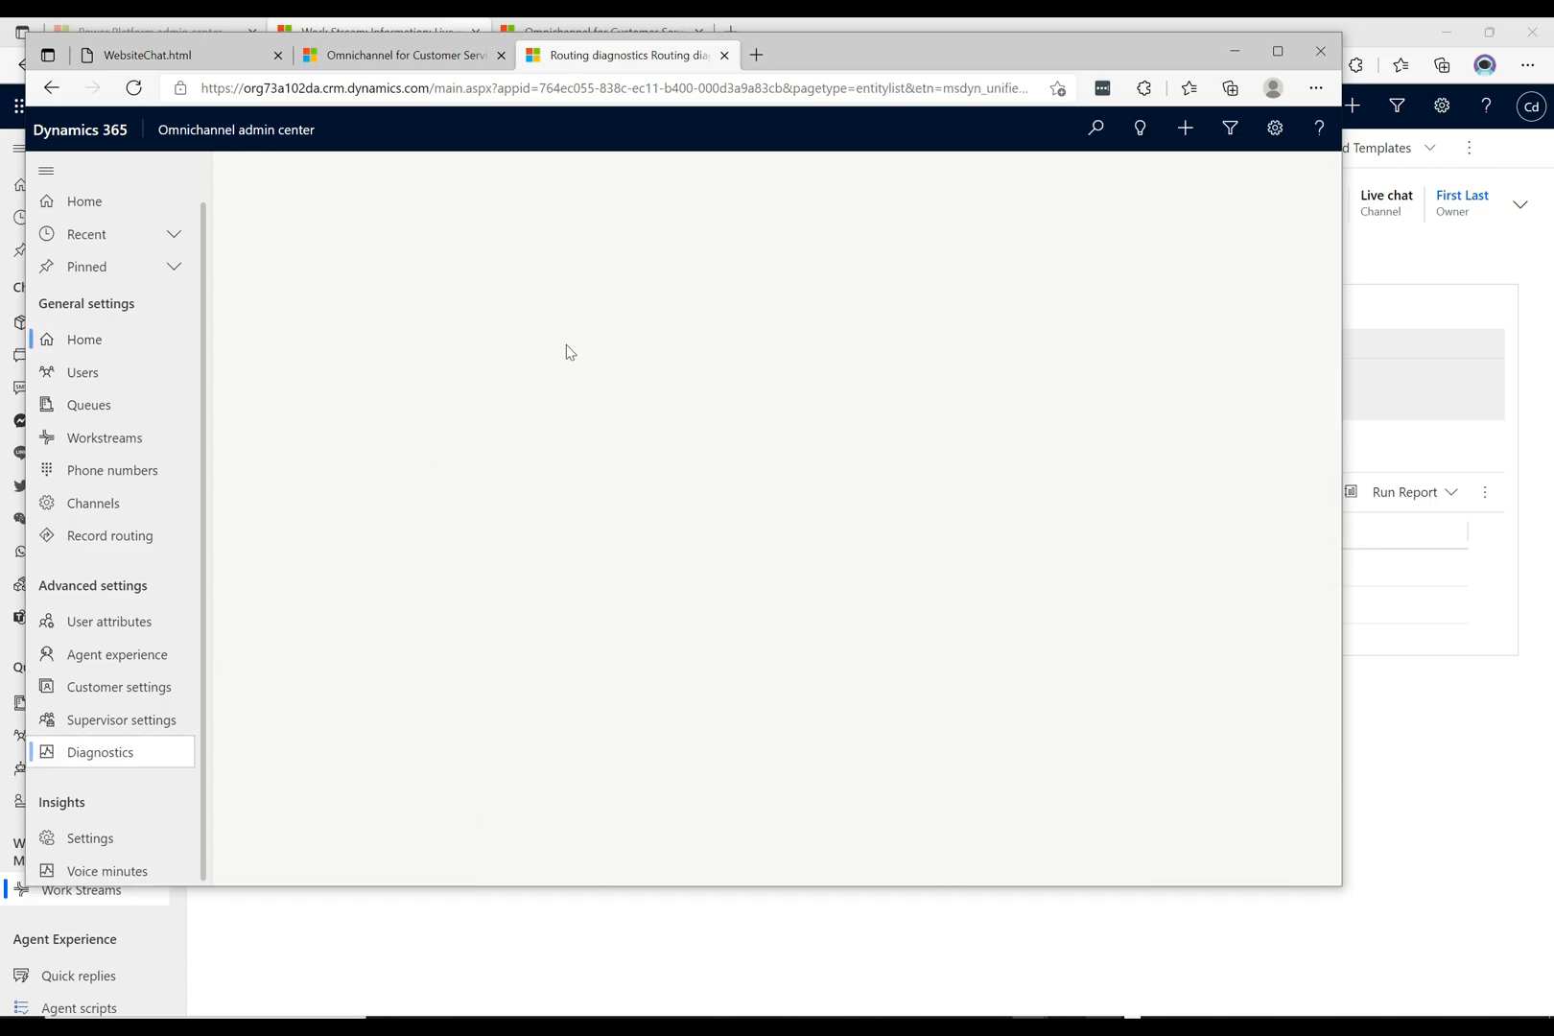
left_click(100, 752)
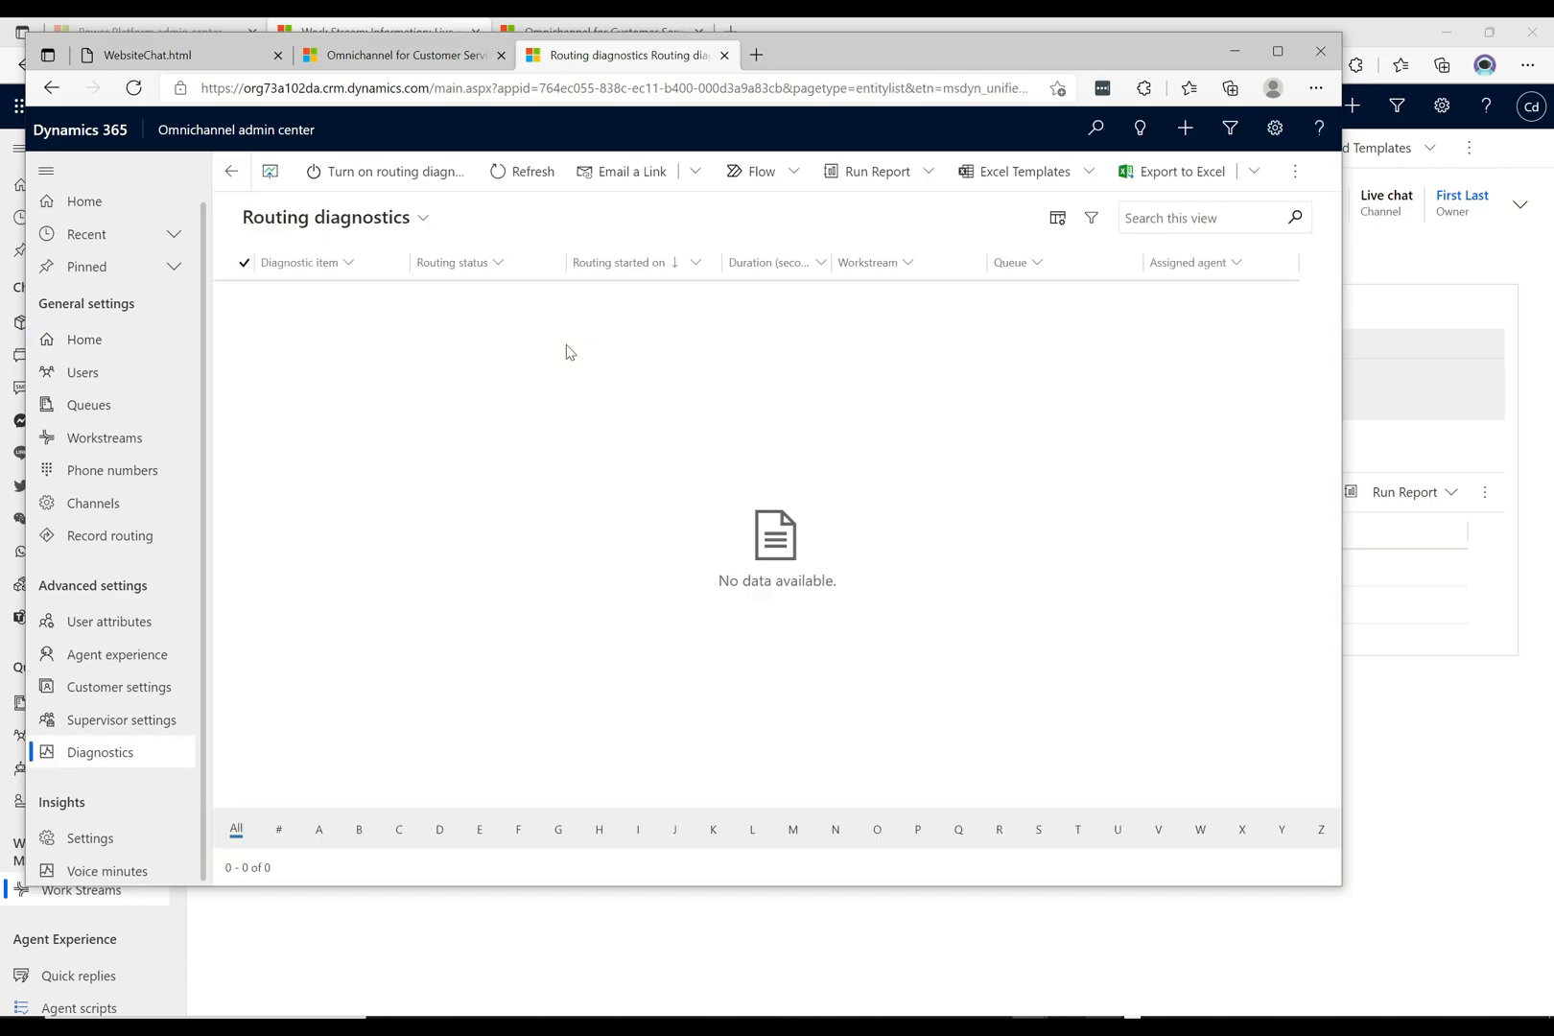
mouse_move(386, 170)
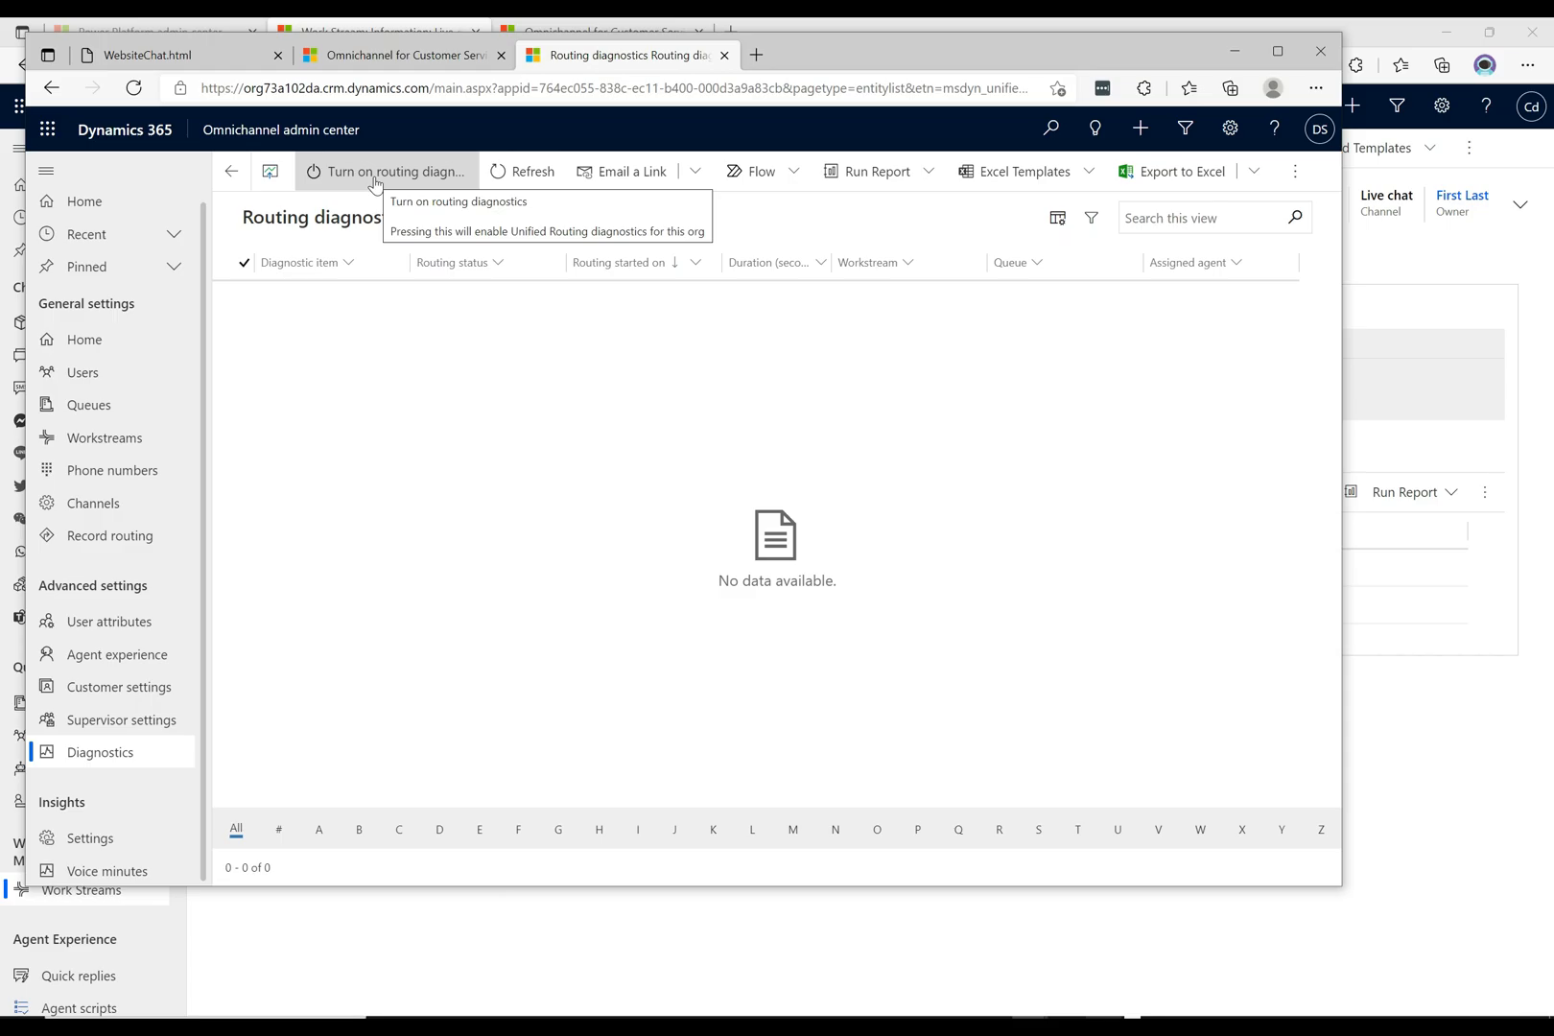
left_click(374, 171)
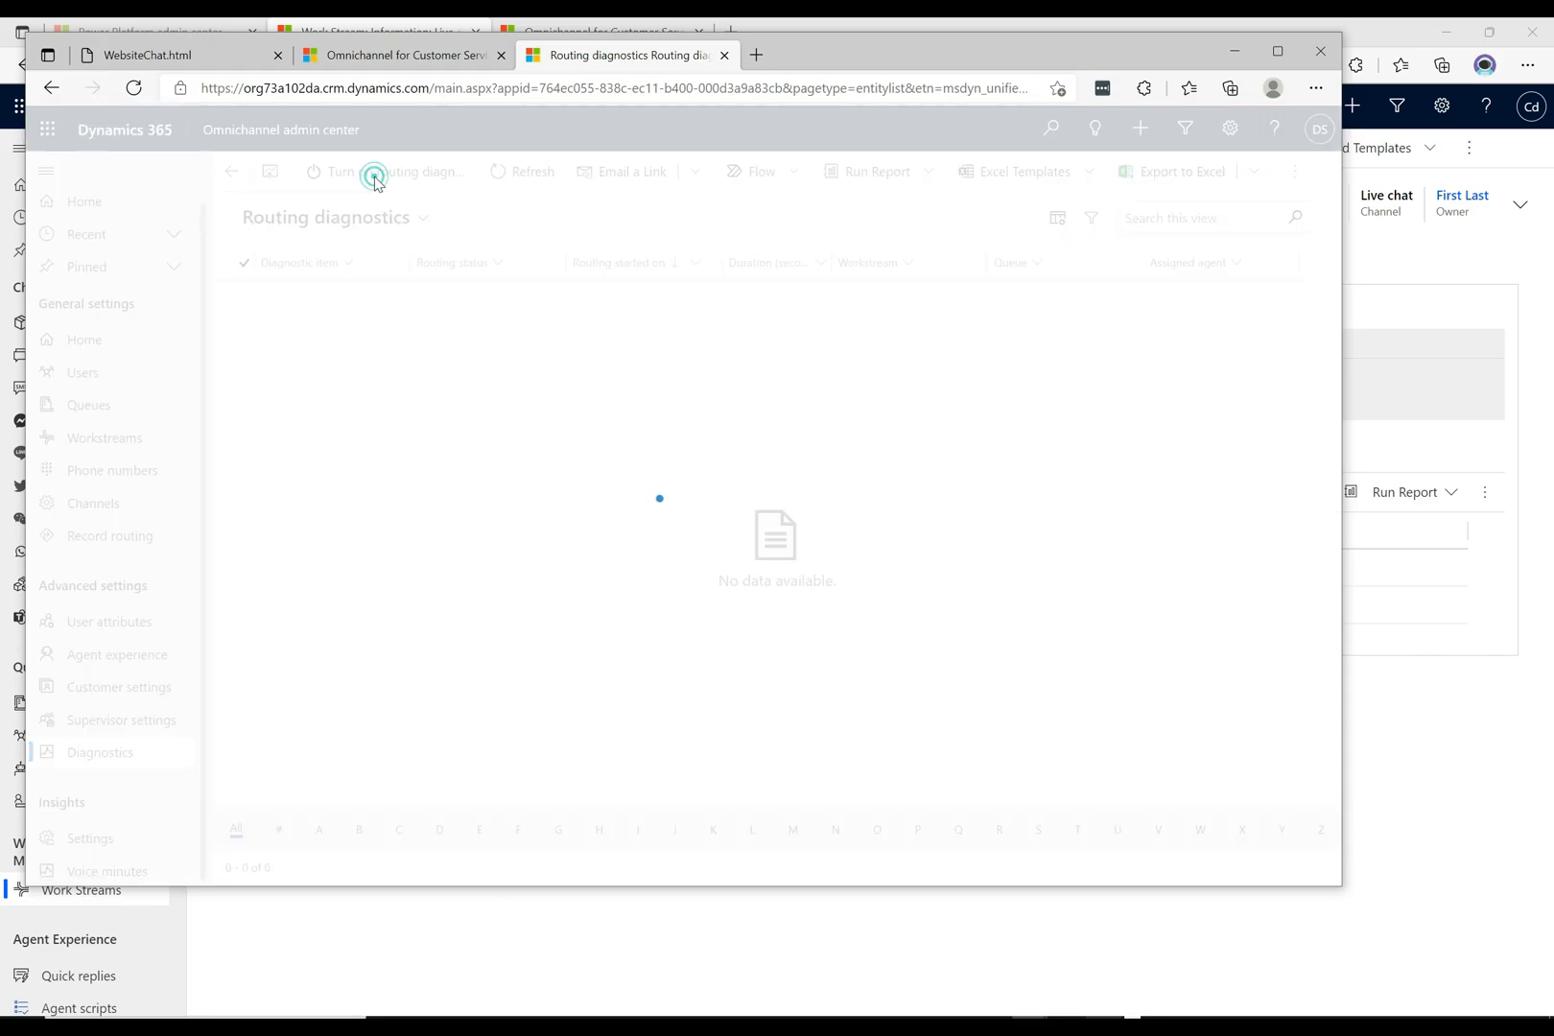
left_click(383, 170)
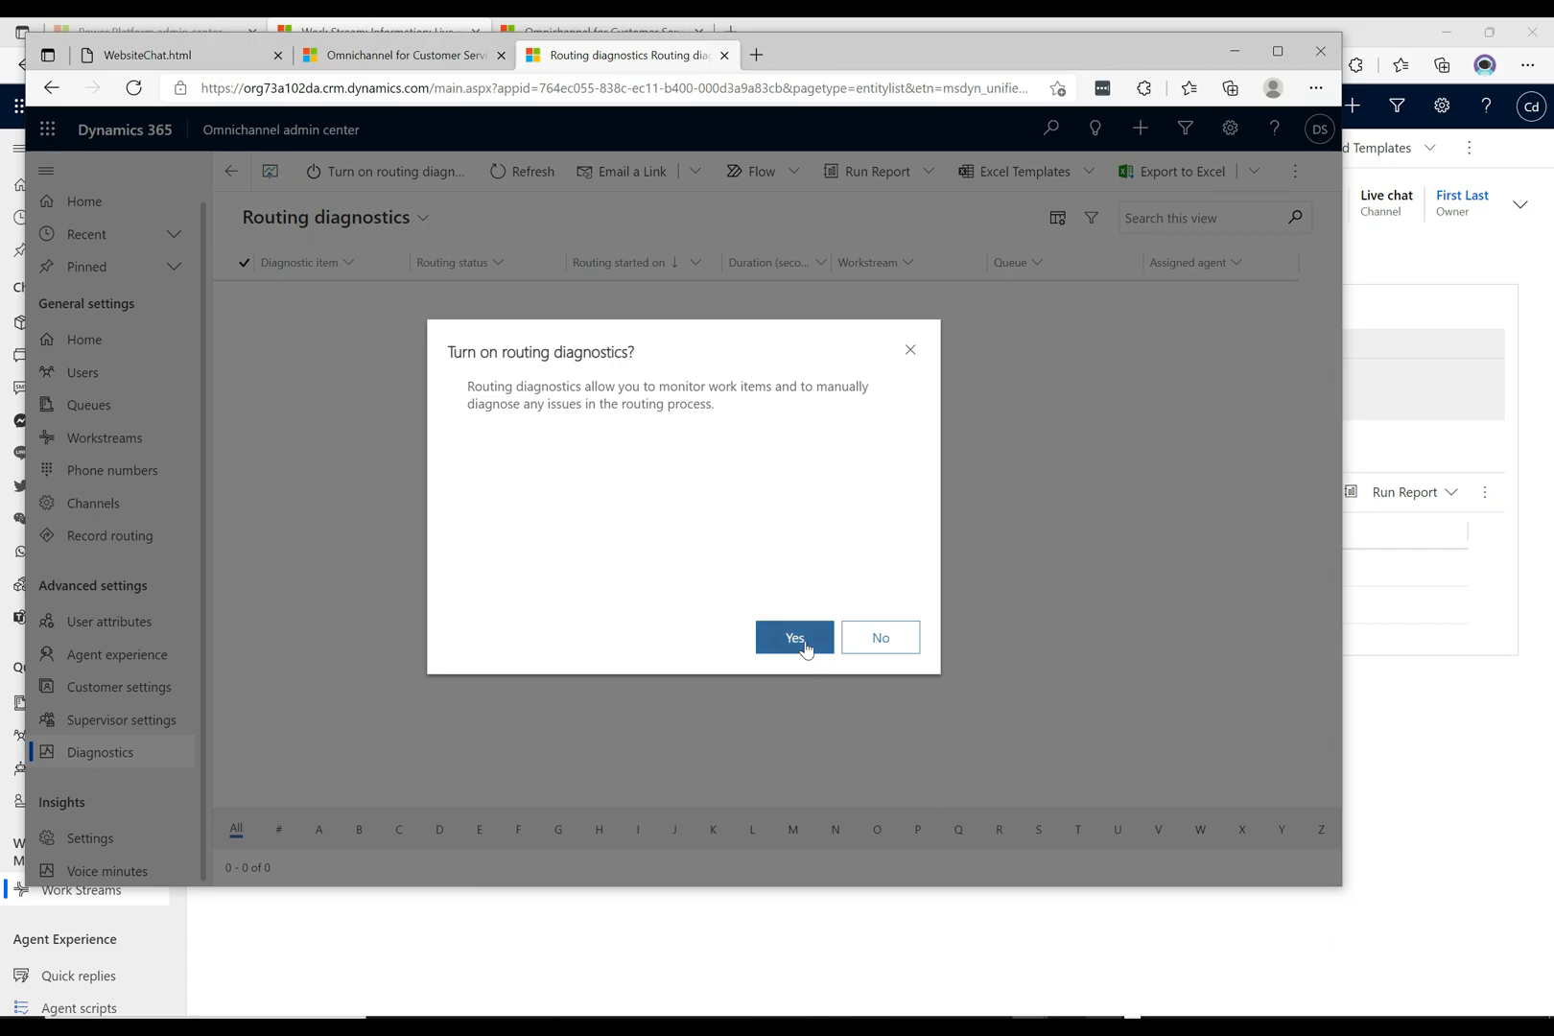
left_click(793, 638)
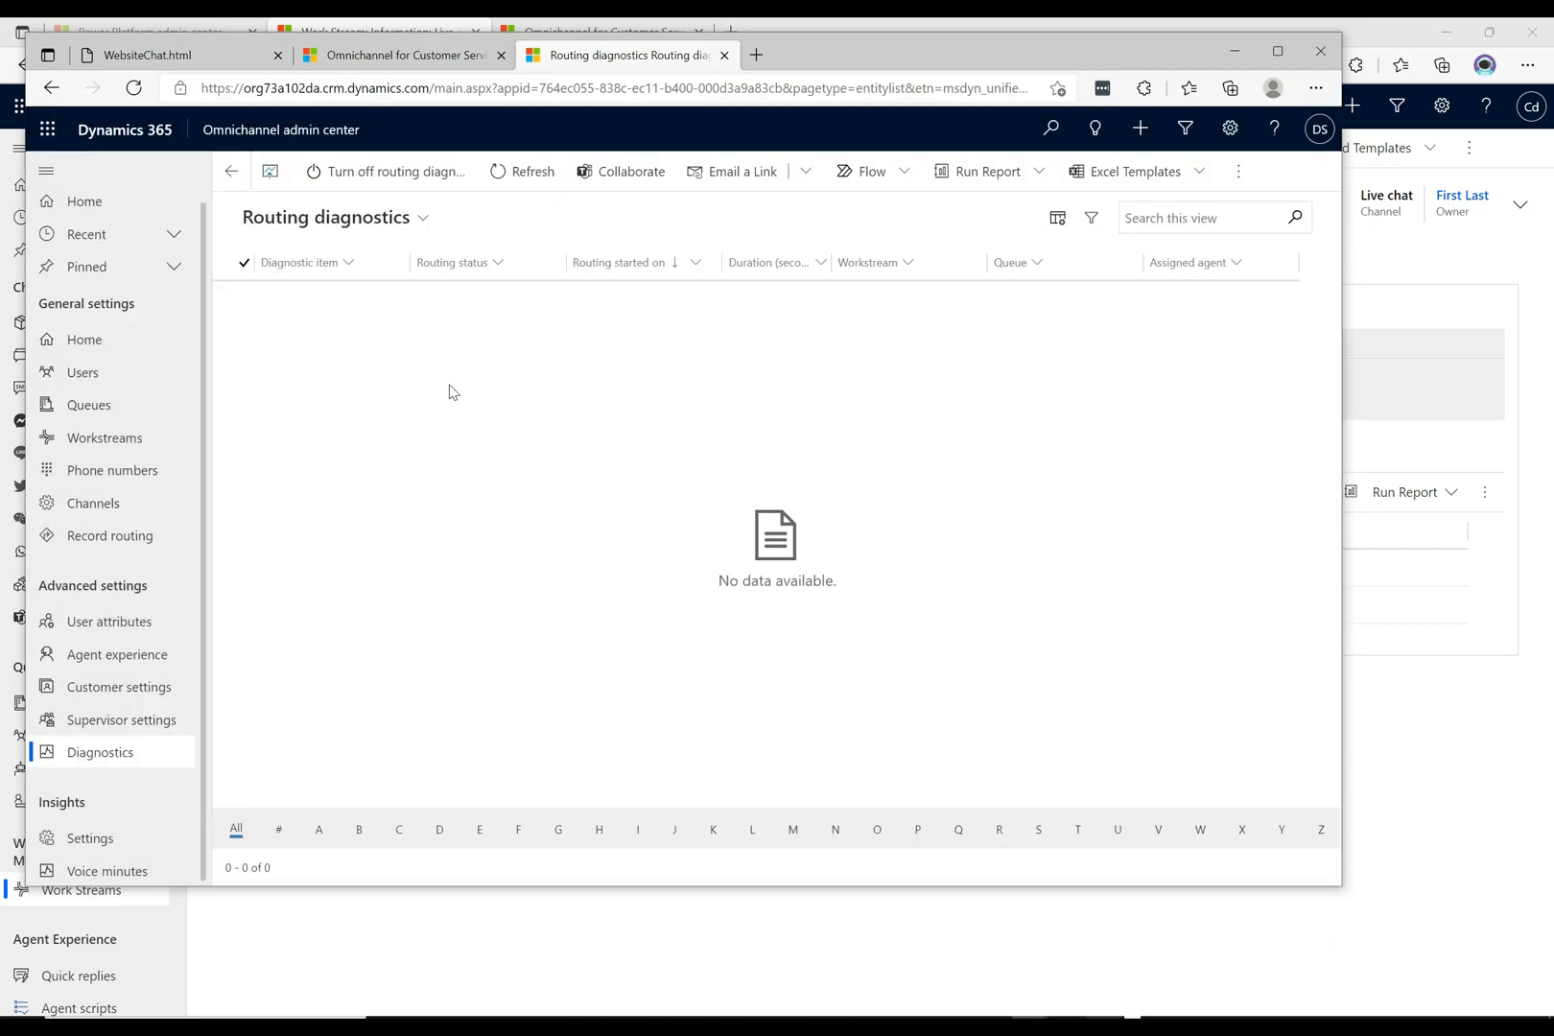
mouse_move(444, 357)
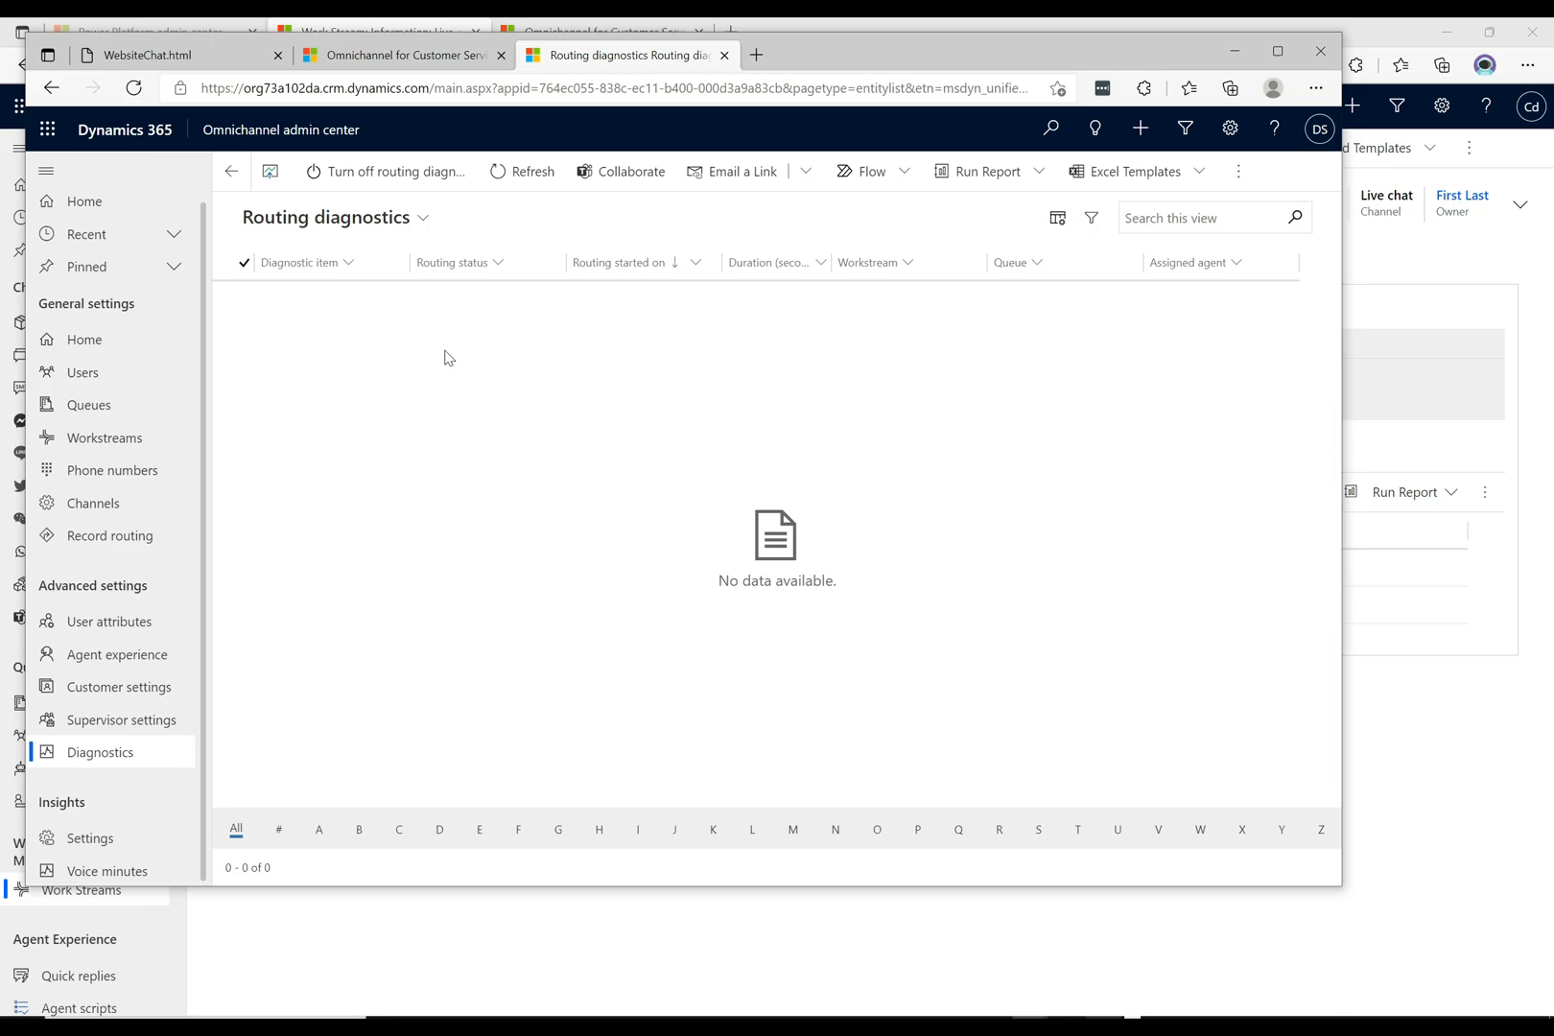
mouse_move(497, 355)
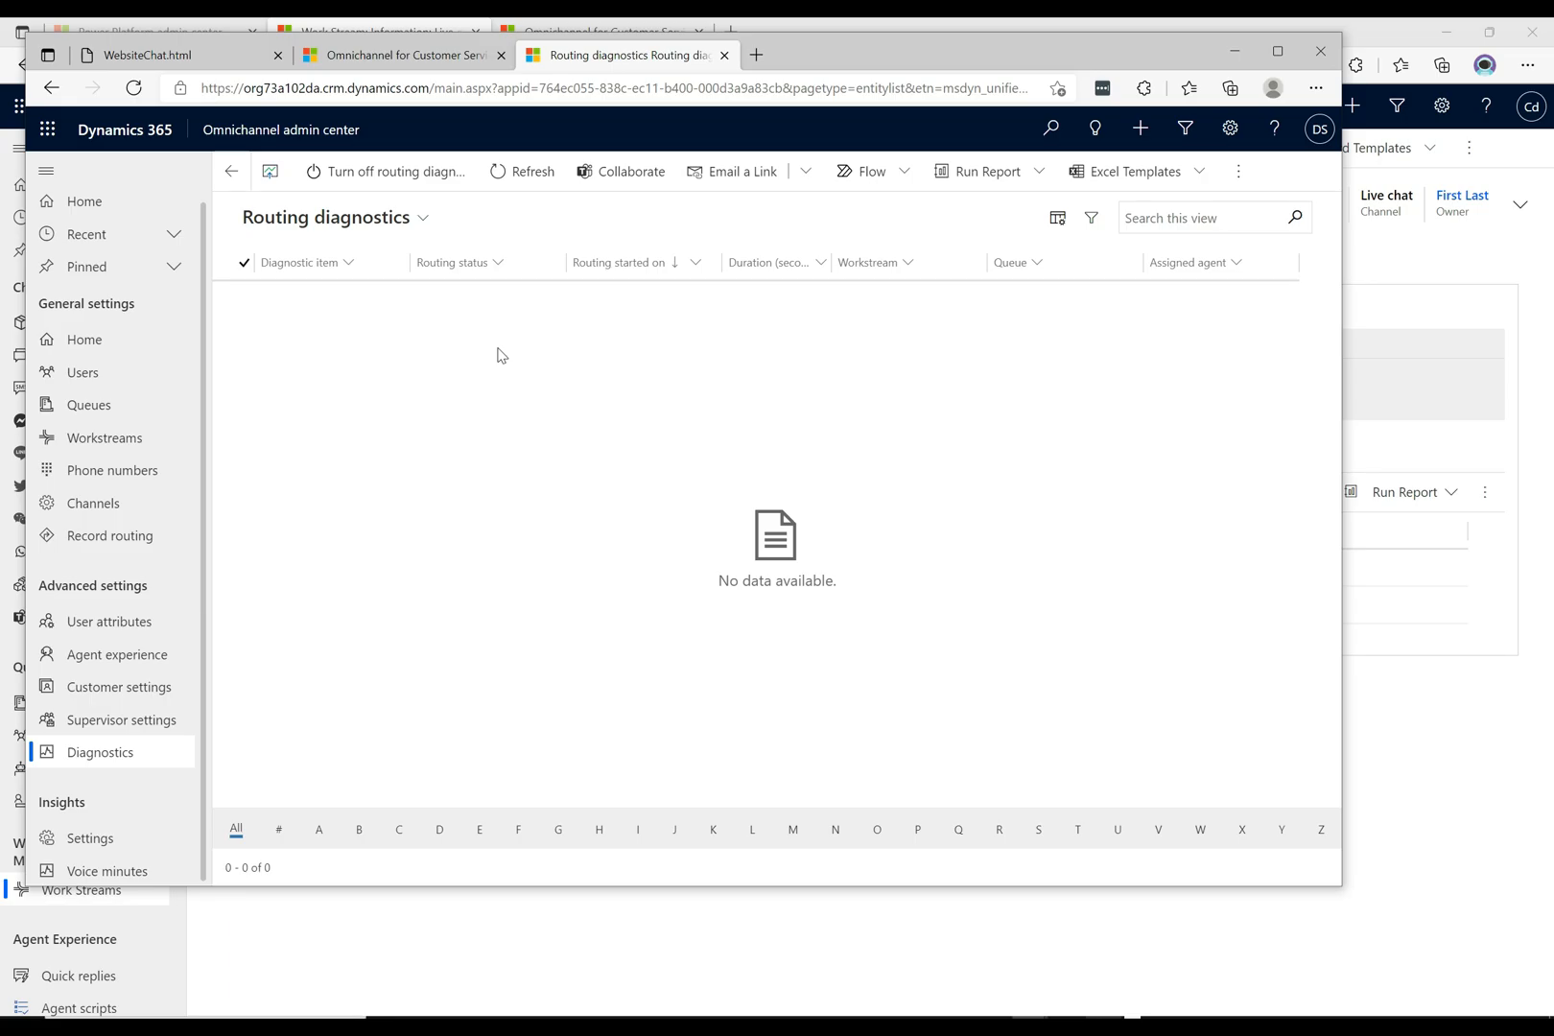
left_click(179, 54)
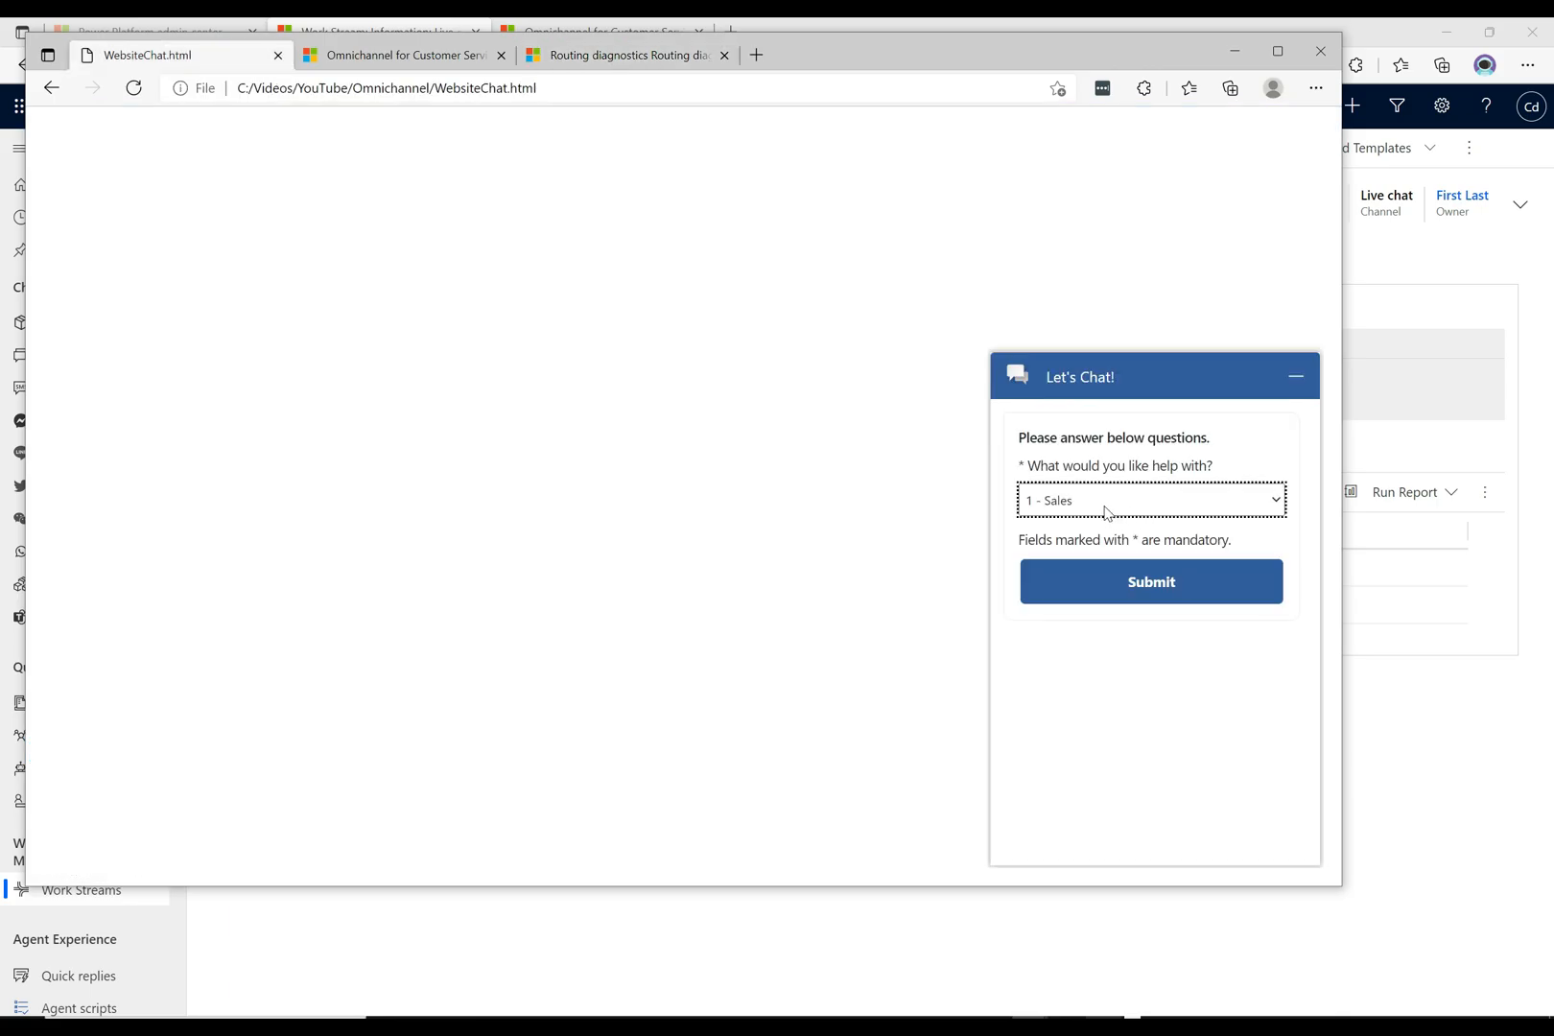
Submit a Let's Chat request with '2 - Support' as the help topic and switch to the agent dashboard.
left_click(1151, 499)
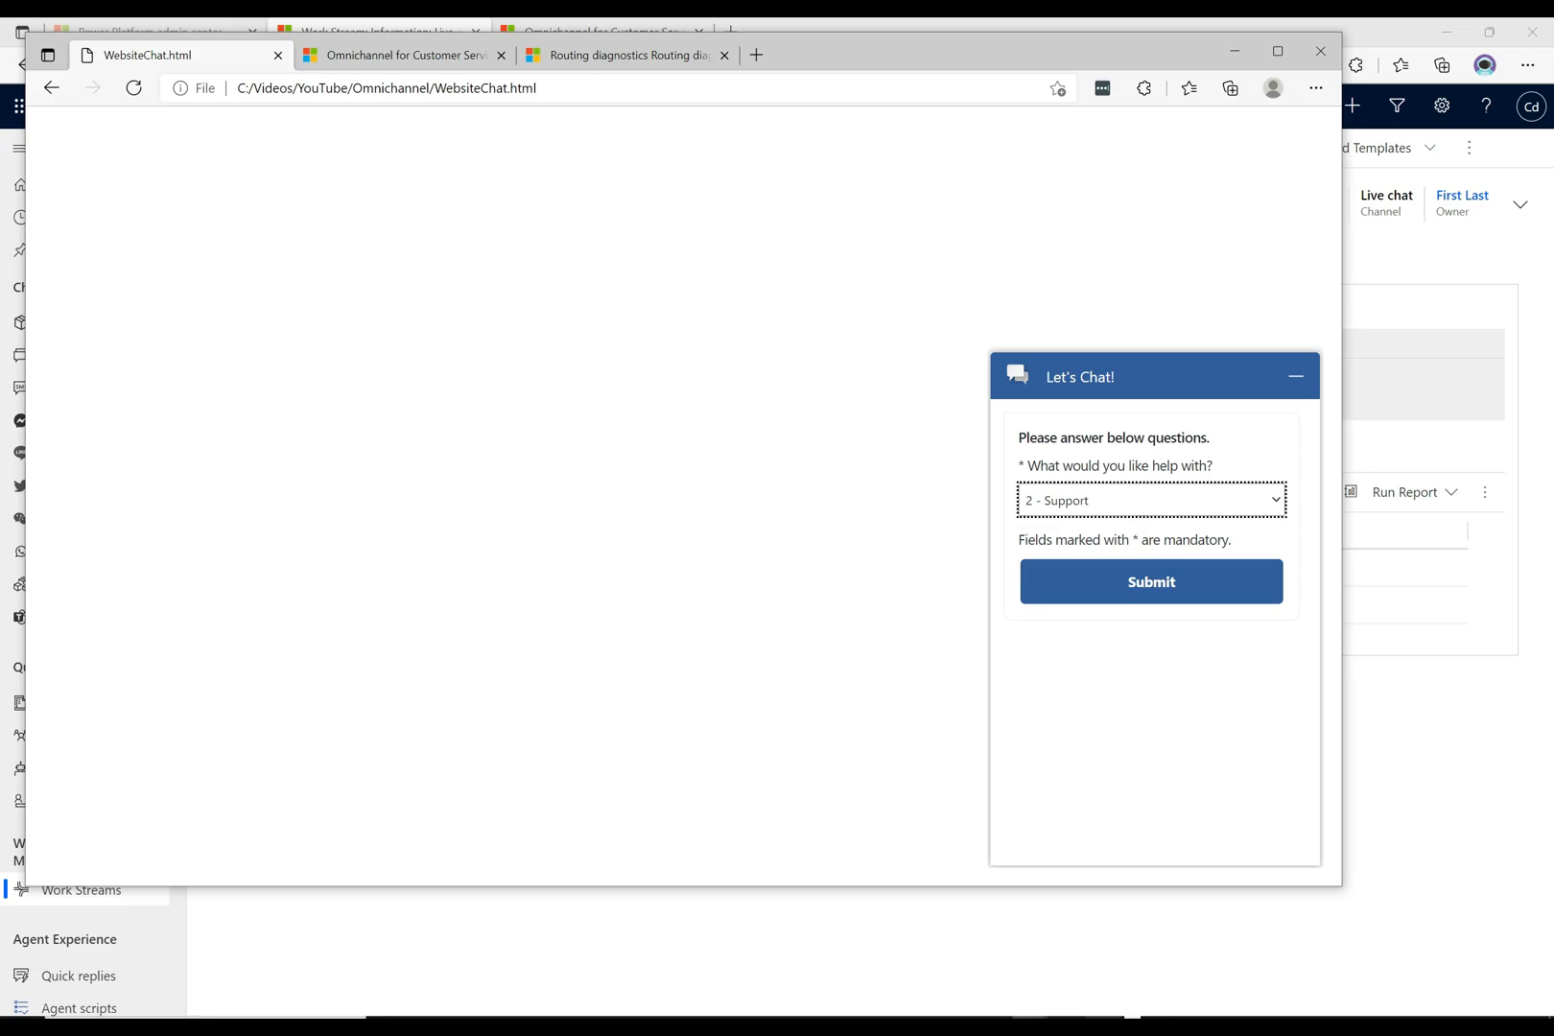
mouse_move(1119, 488)
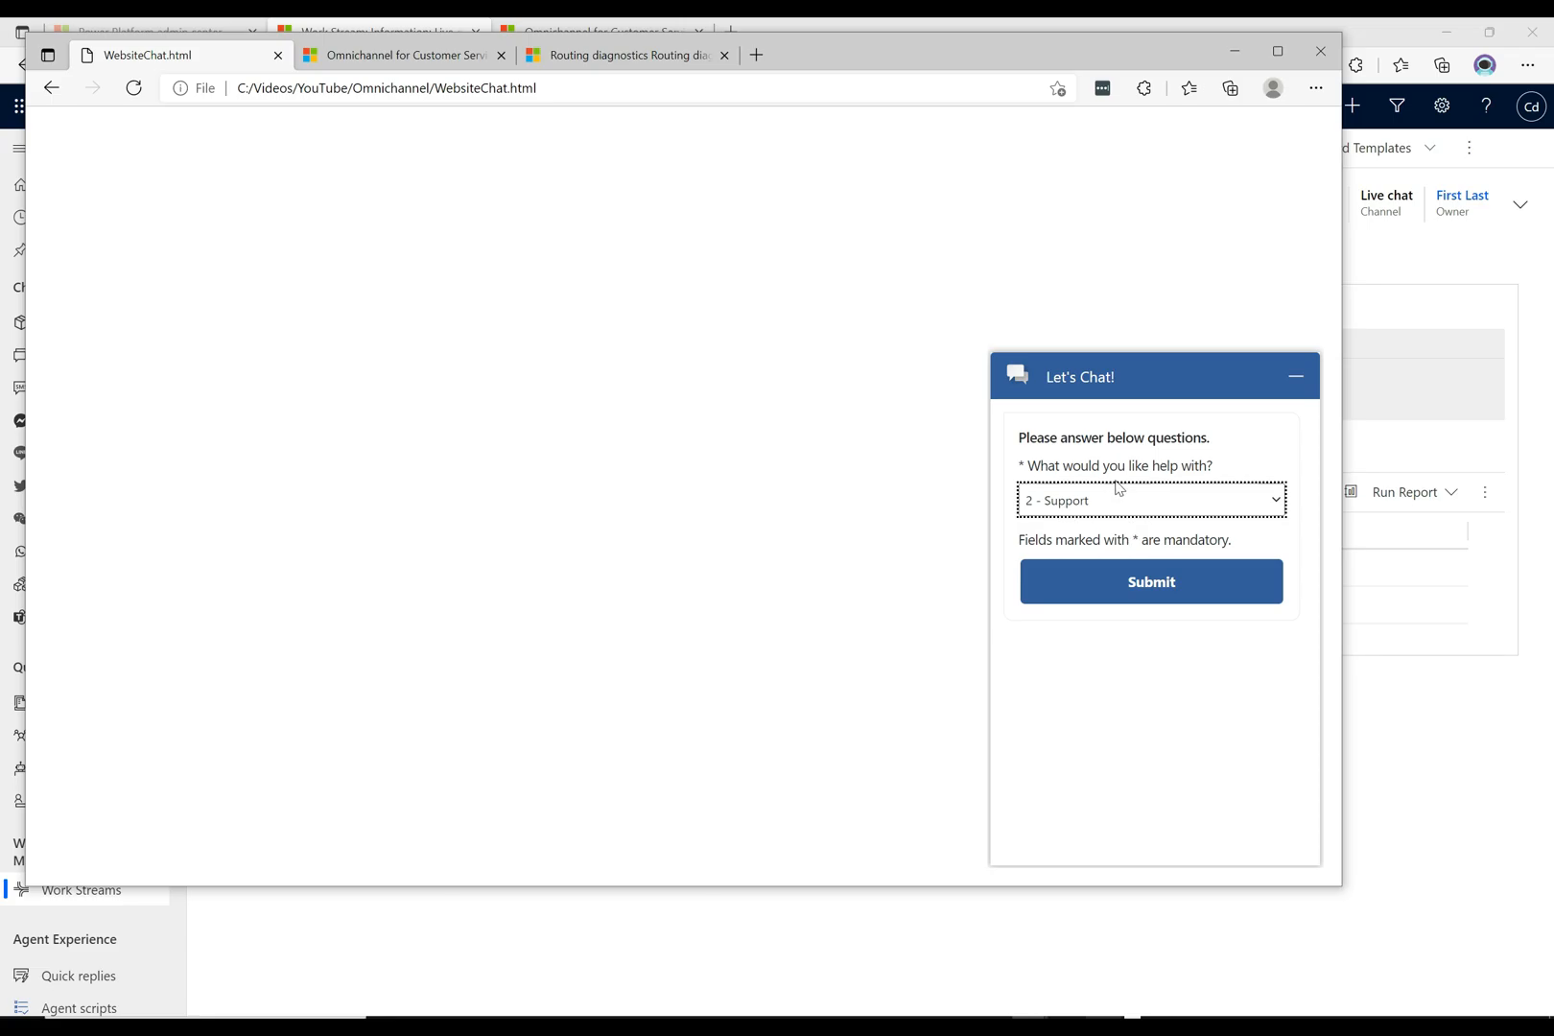
mouse_move(1147, 597)
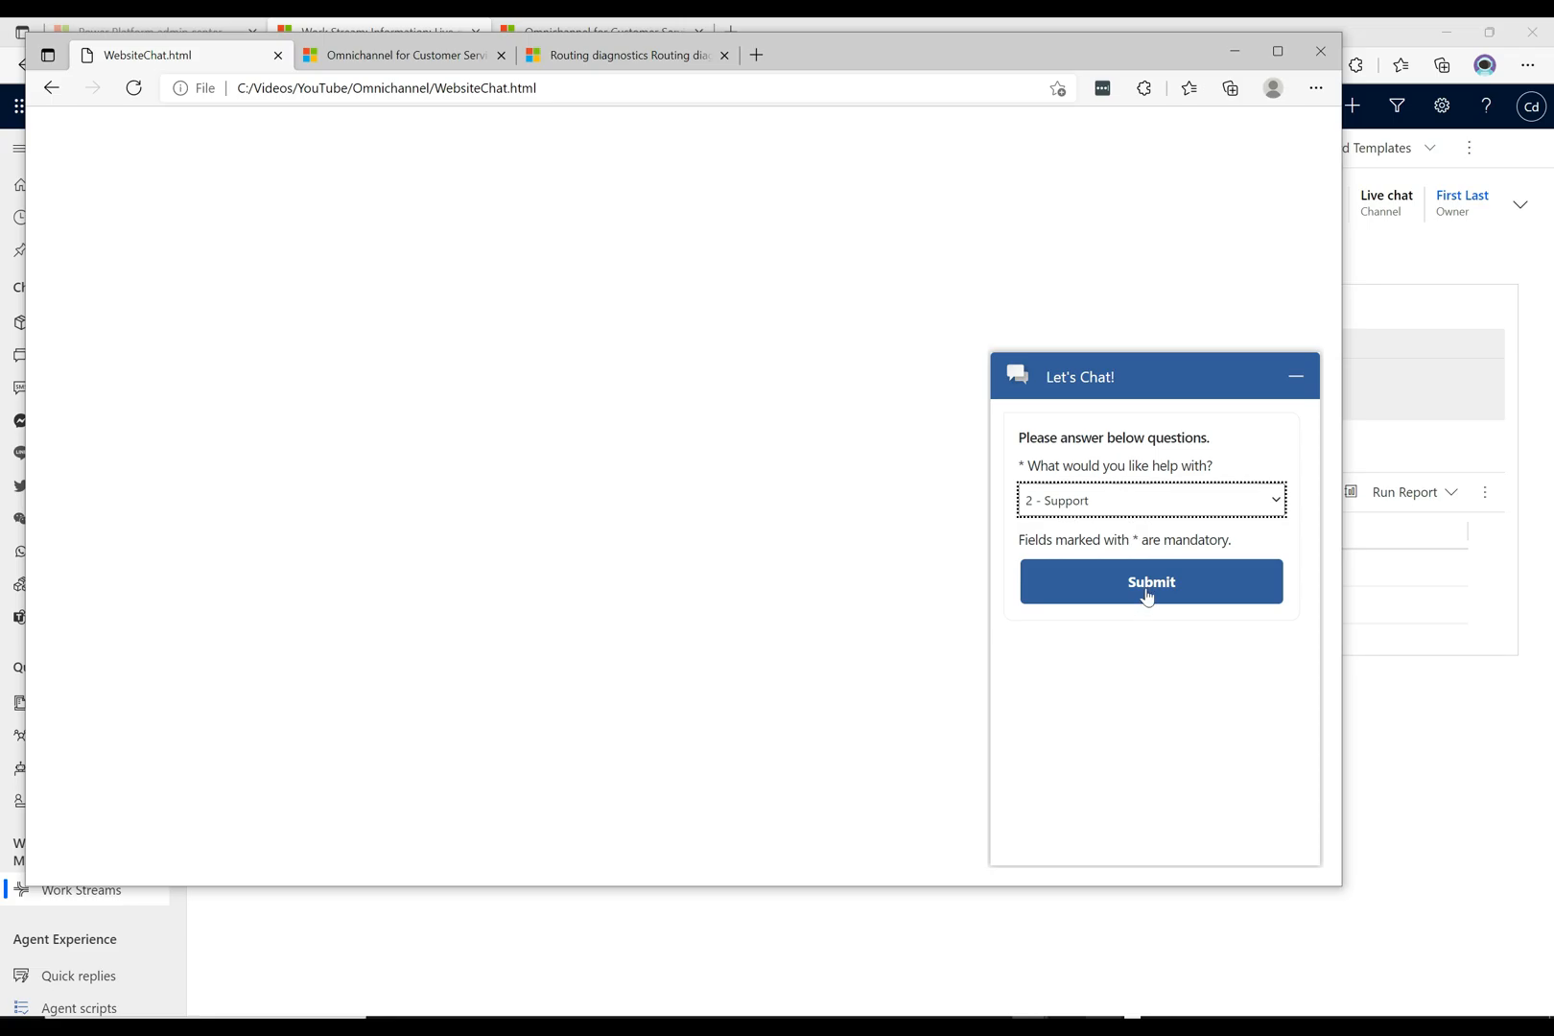
left_click(1149, 581)
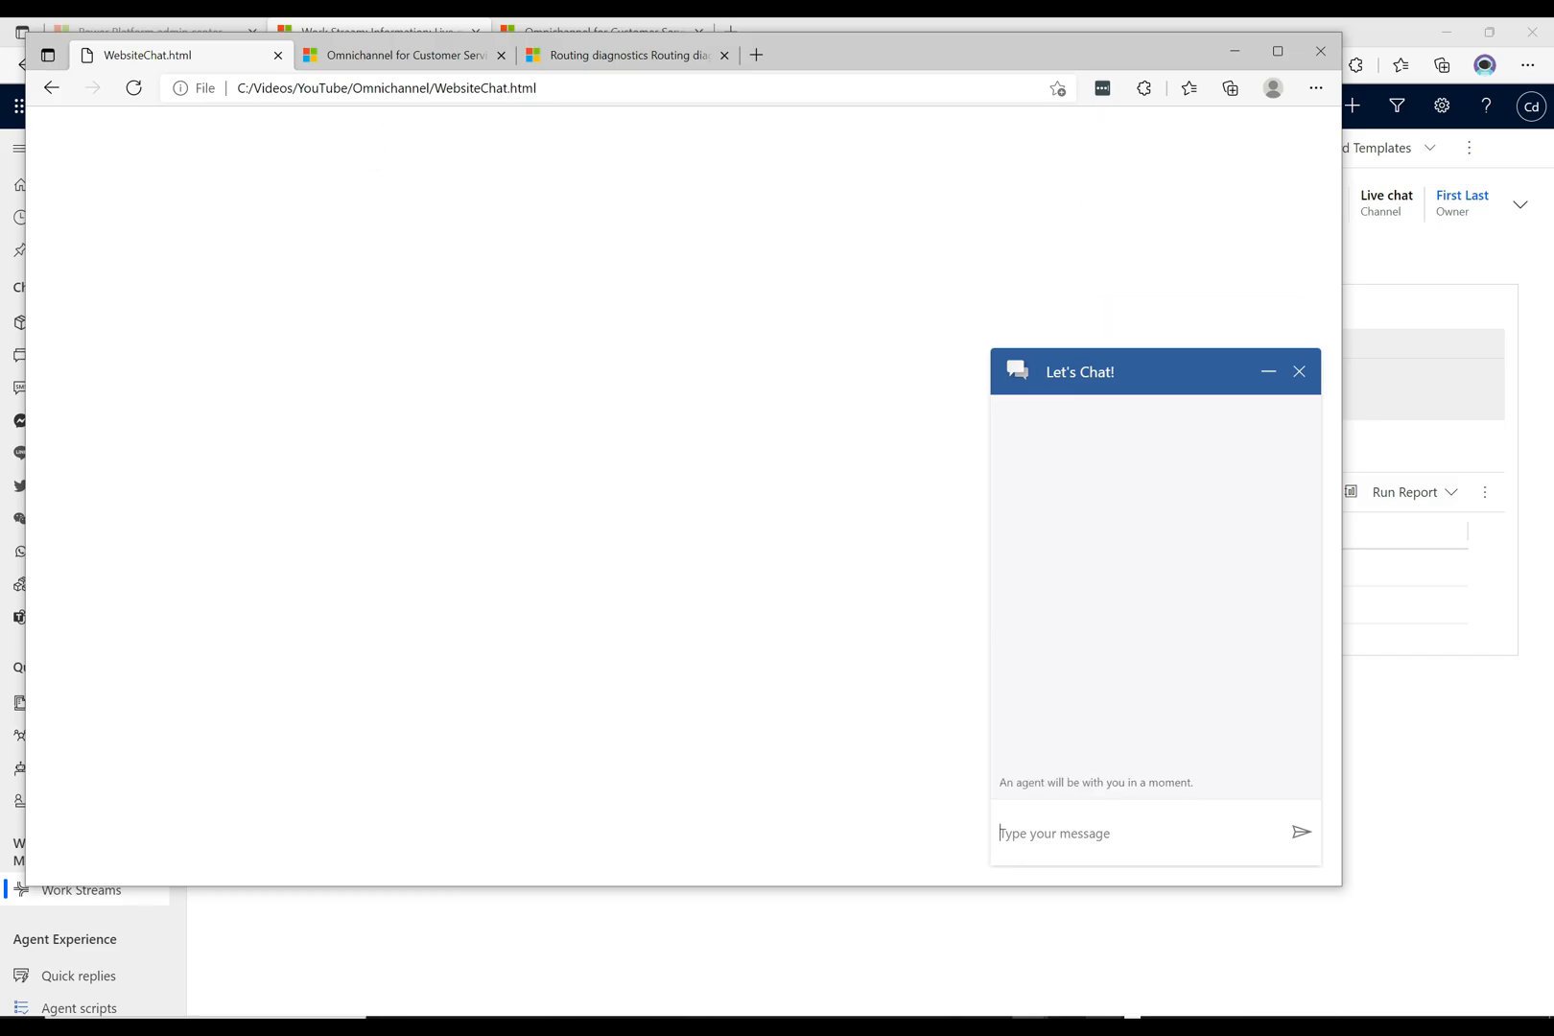
left_click(399, 53)
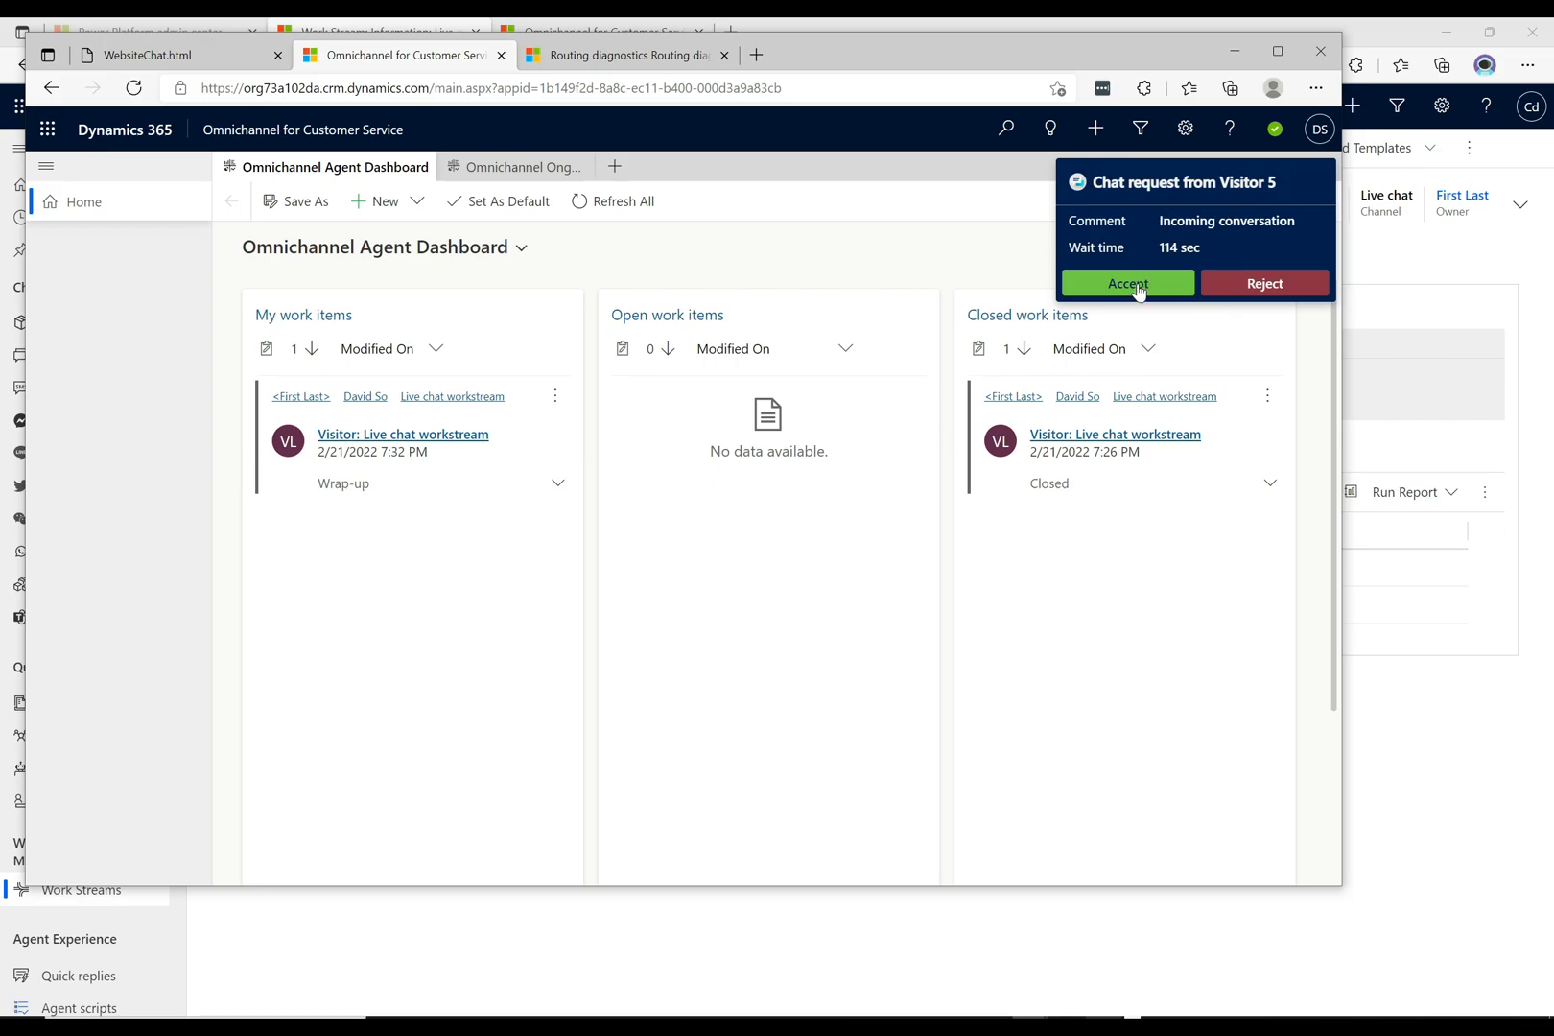
Accept the incoming Visitor 5 Support chat, review its conversation summary, and return to Routing diagnostics.
left_click(1126, 282)
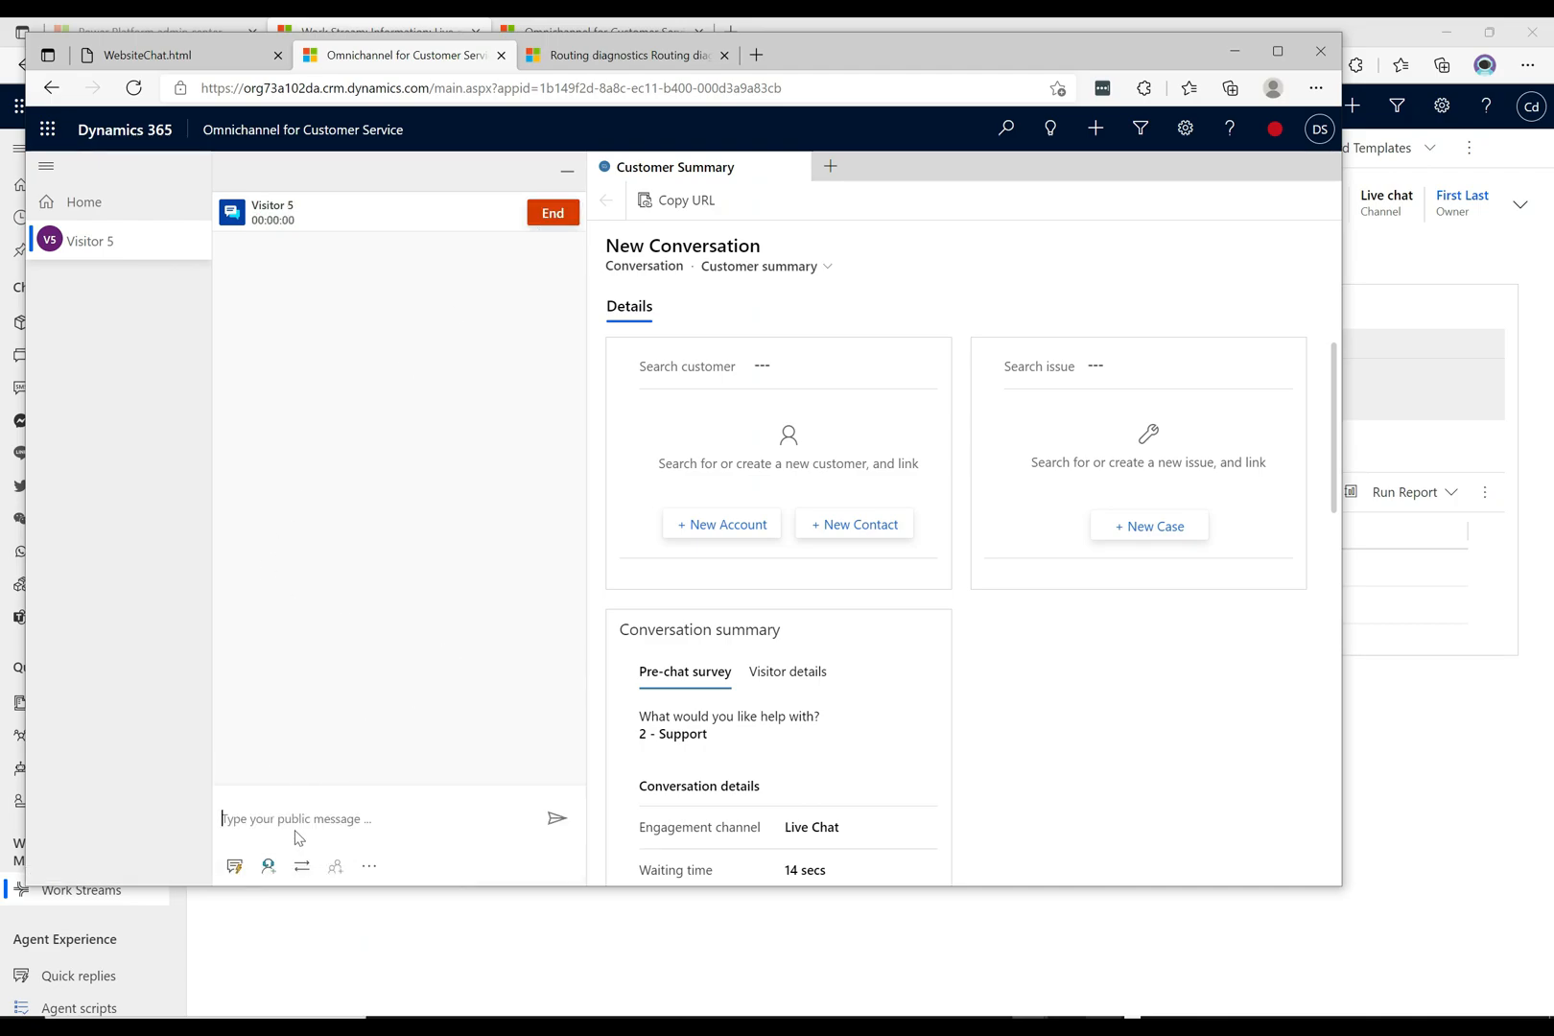
mouse_move(723, 745)
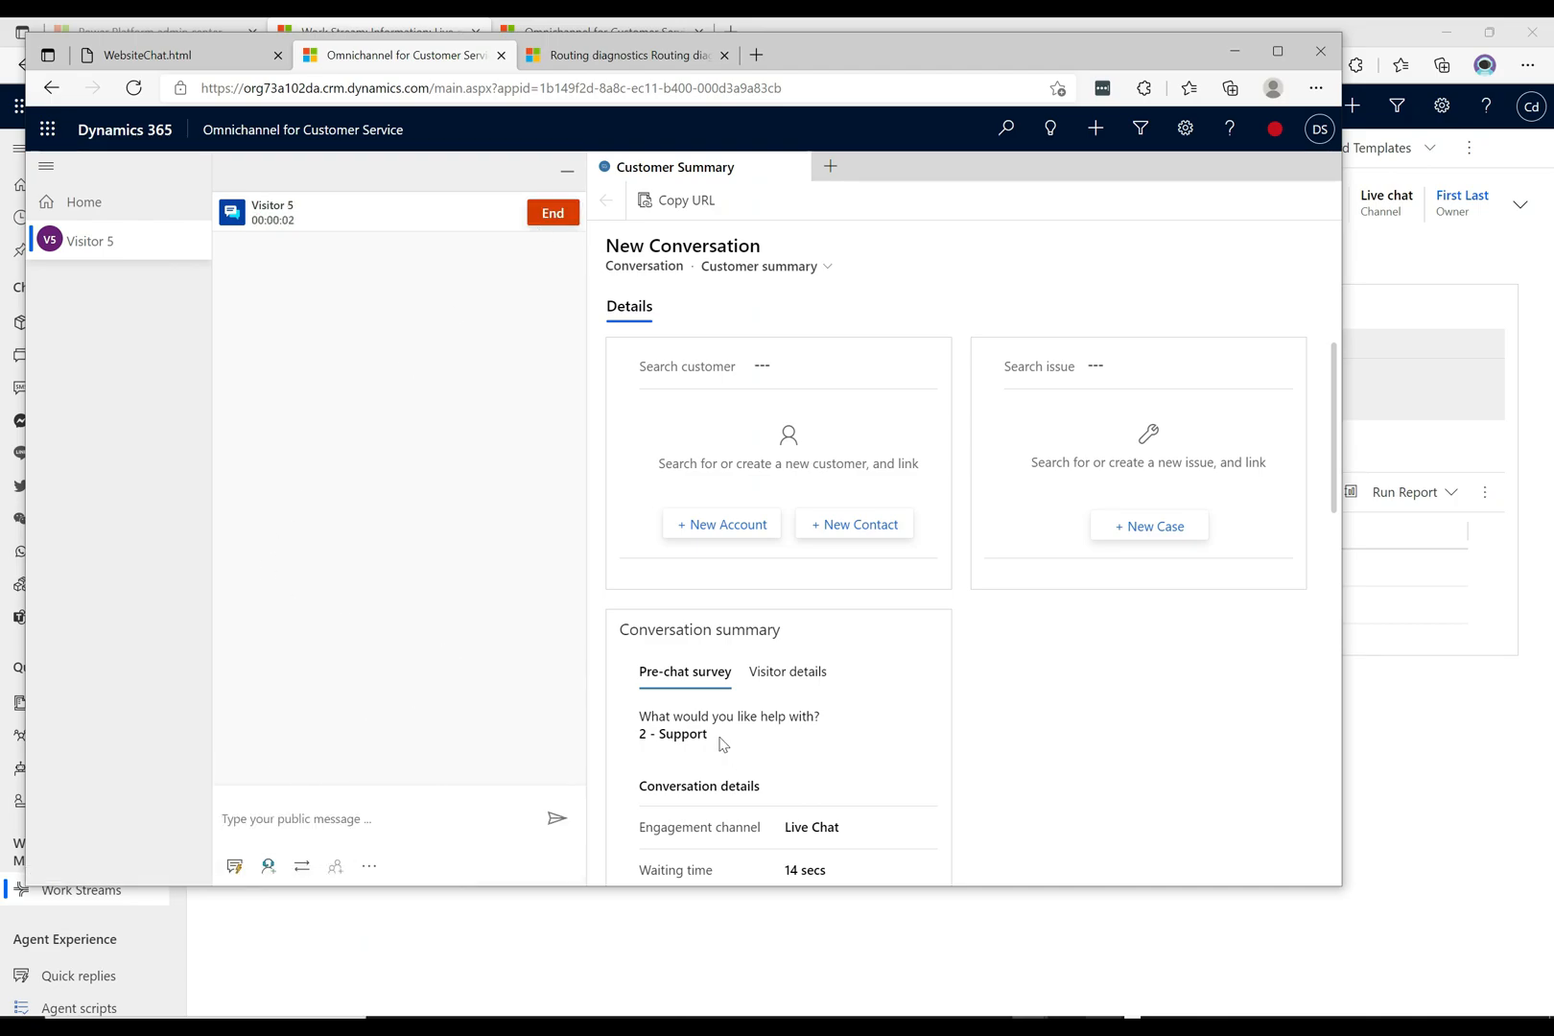
double_click(671, 733)
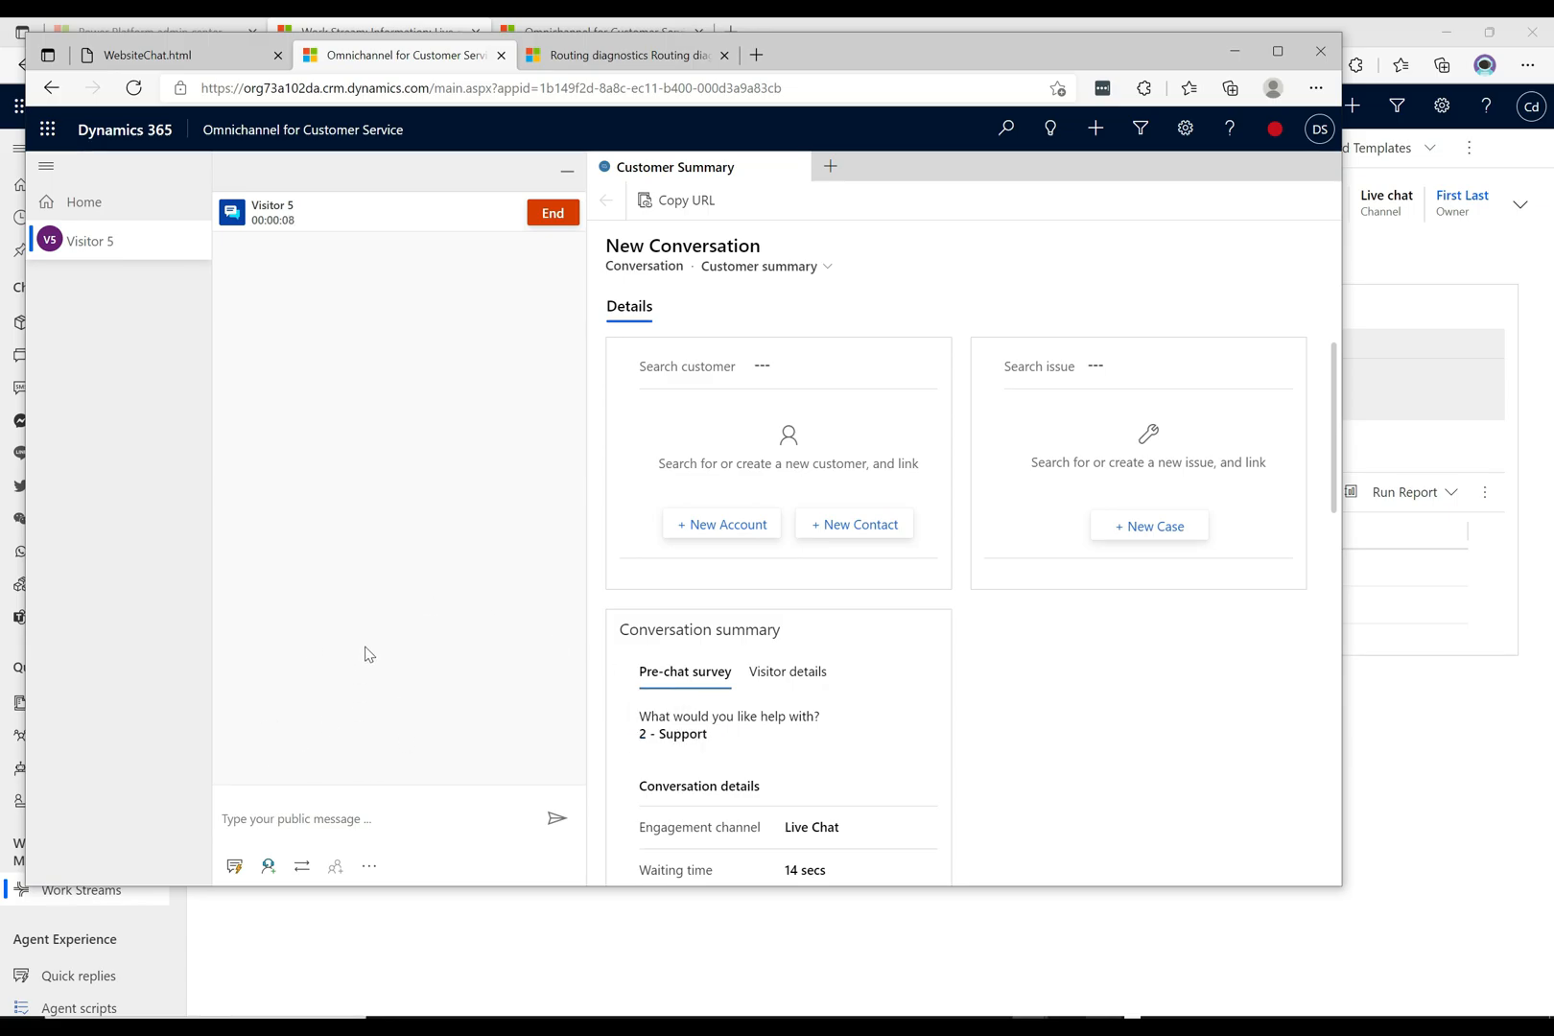
mouse_move(403, 543)
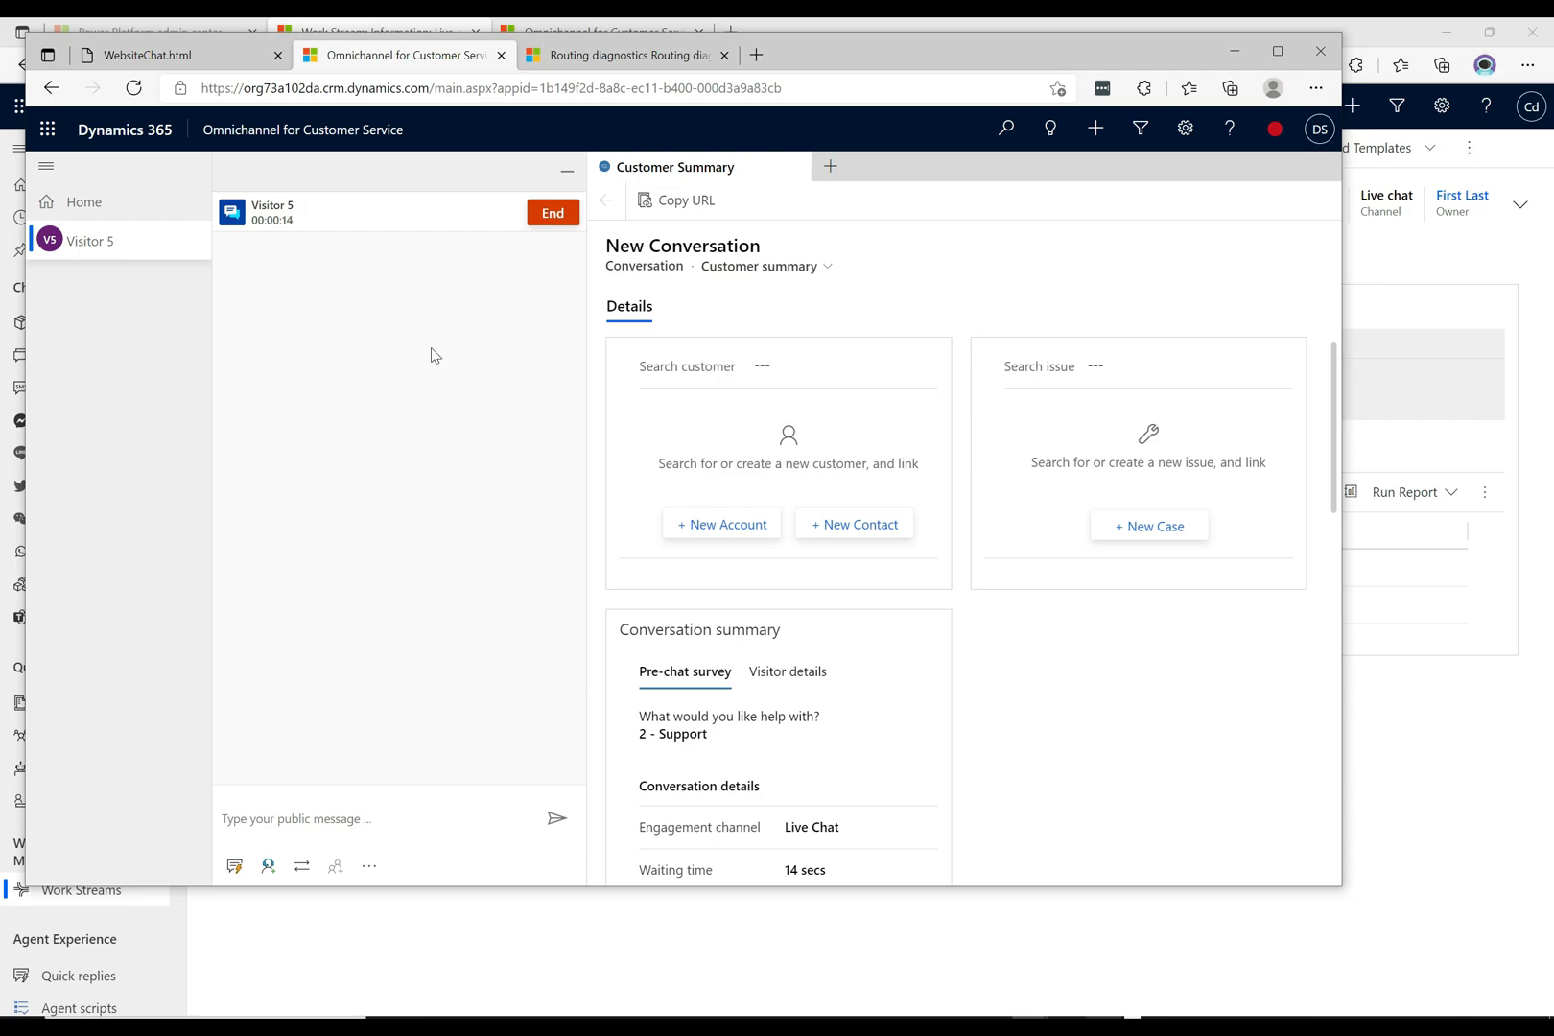
left_click(626, 53)
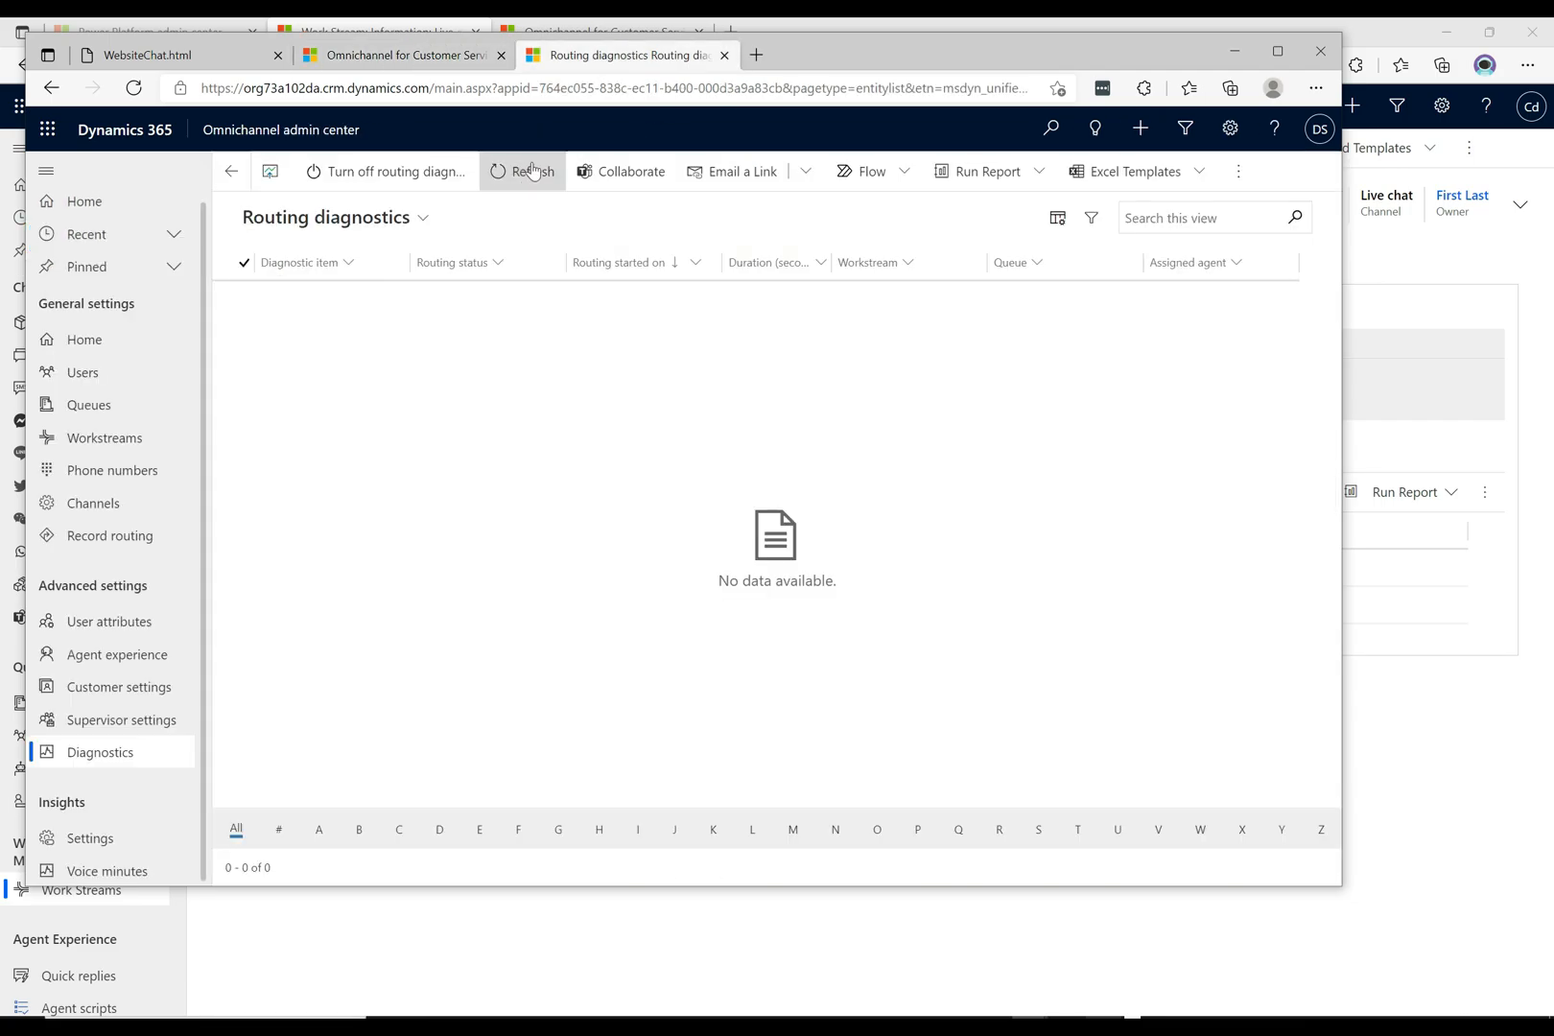
left_click(524, 171)
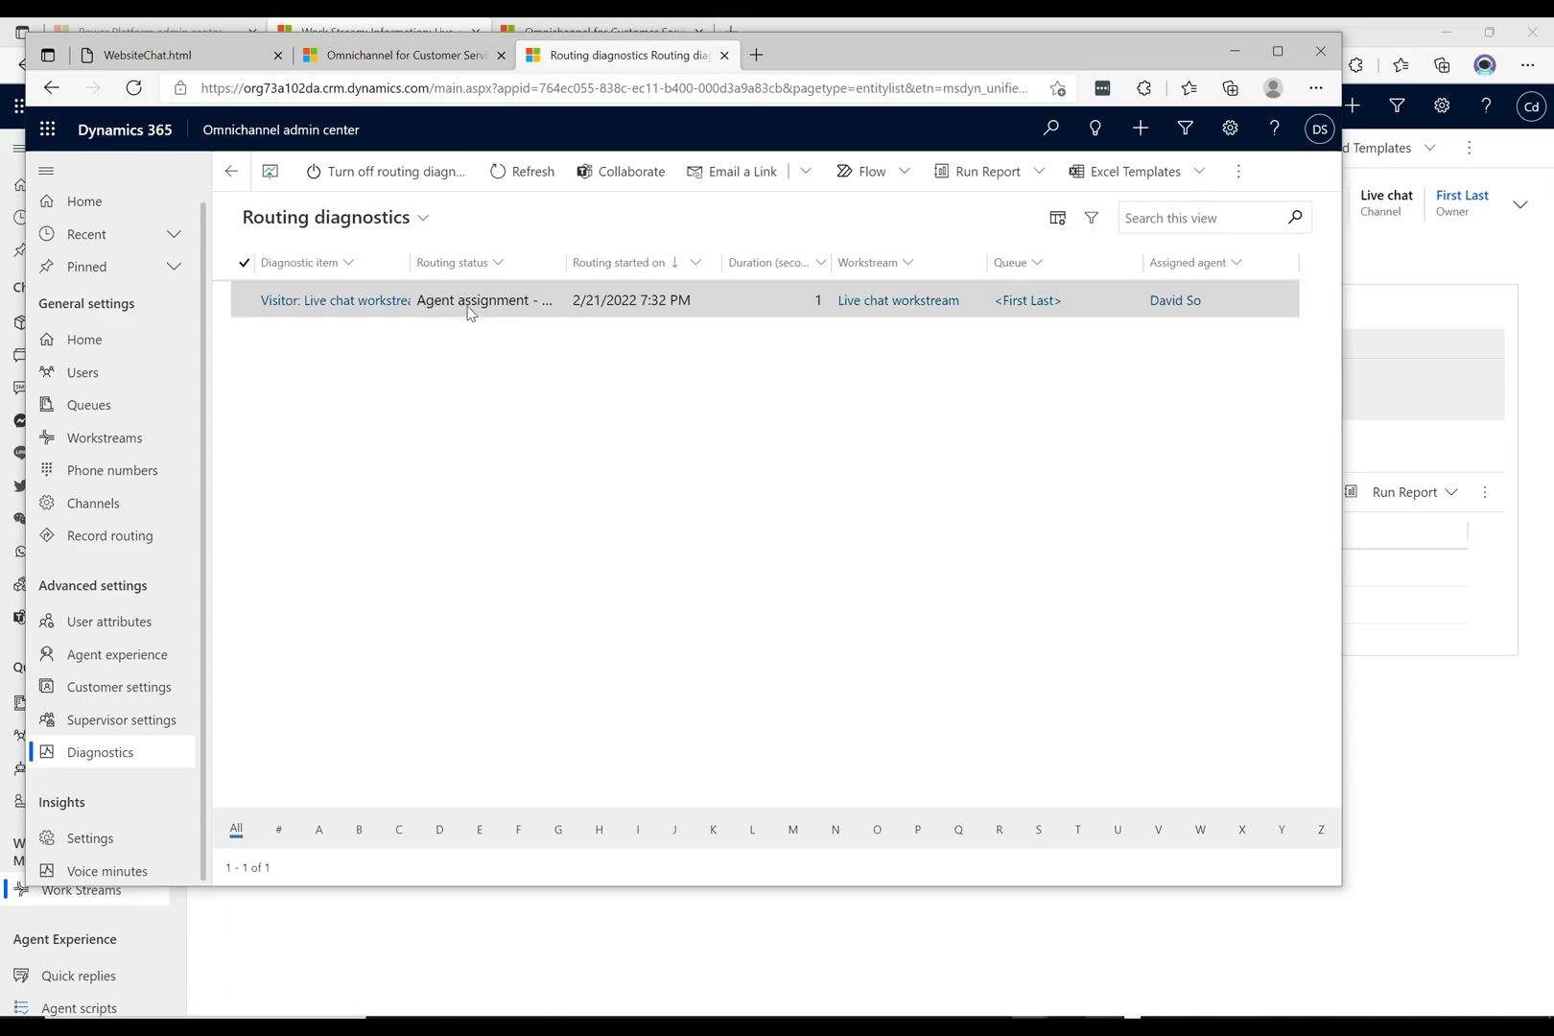
mouse_move(483, 301)
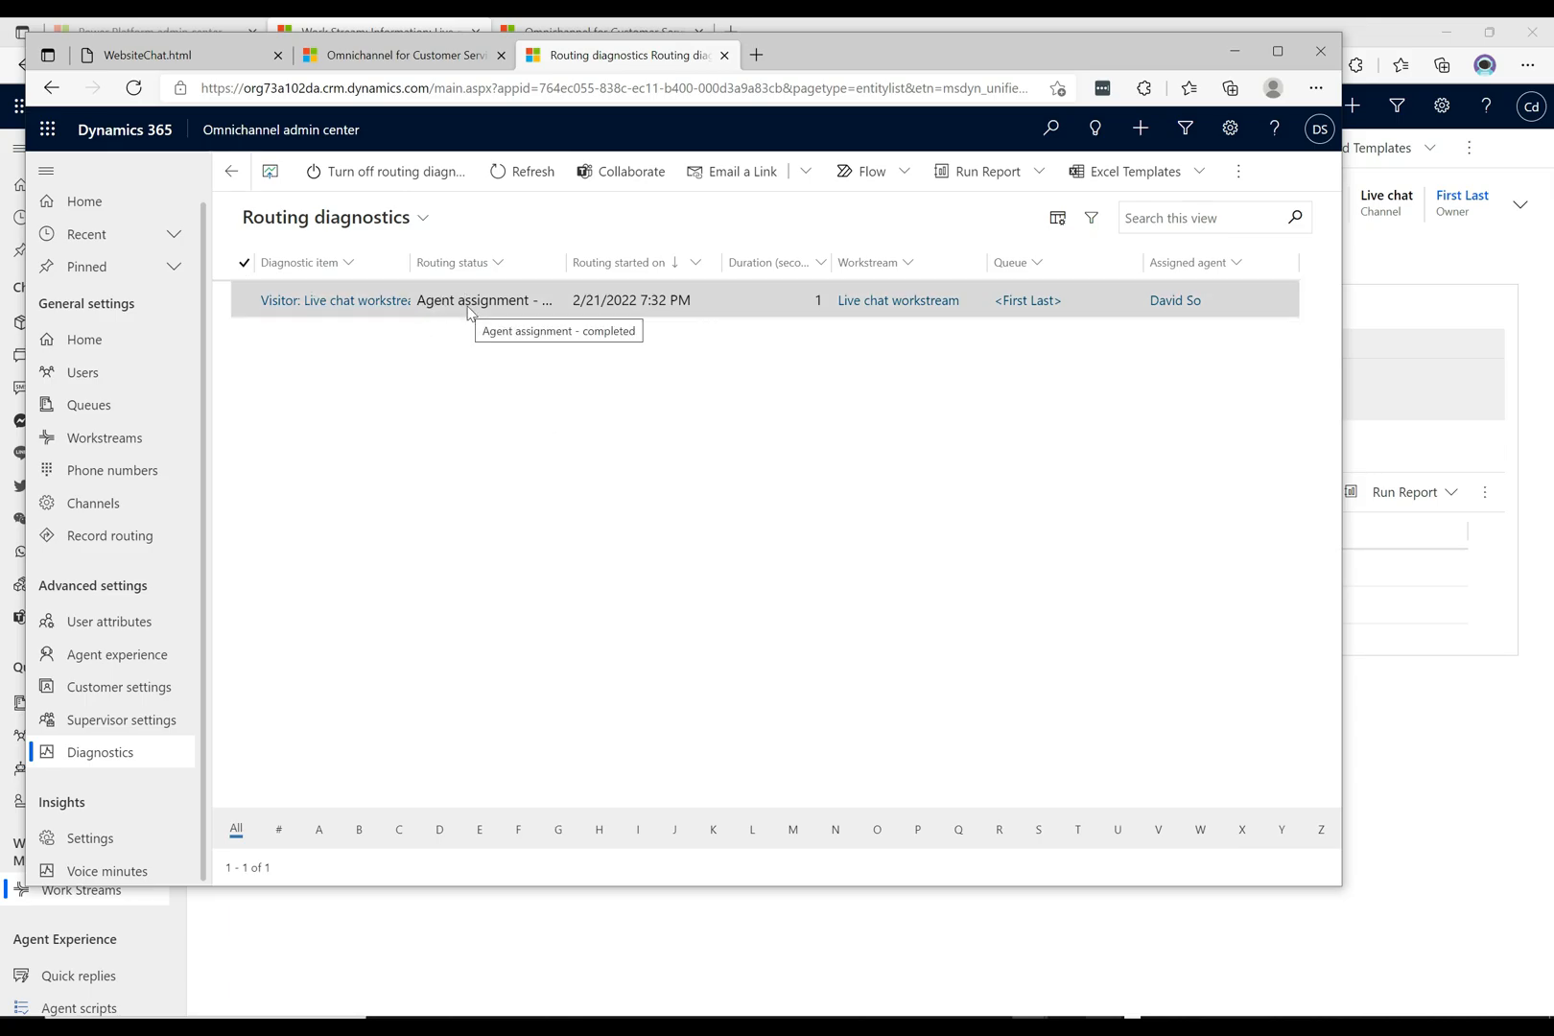
left_click(334, 301)
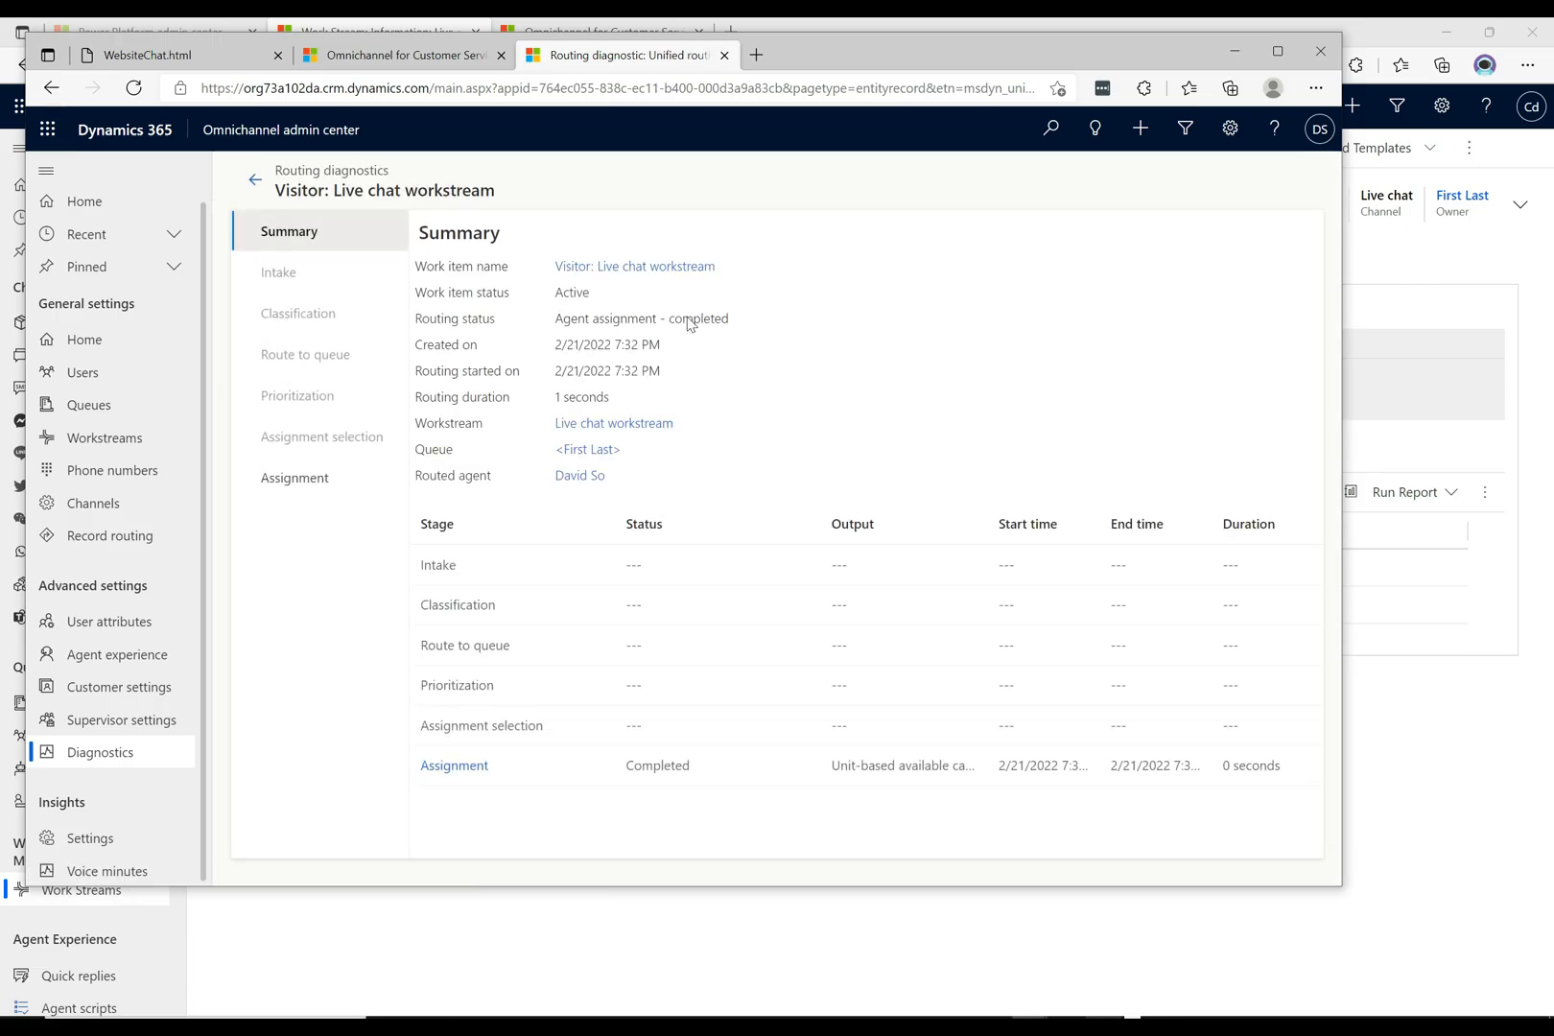
mouse_move(666, 467)
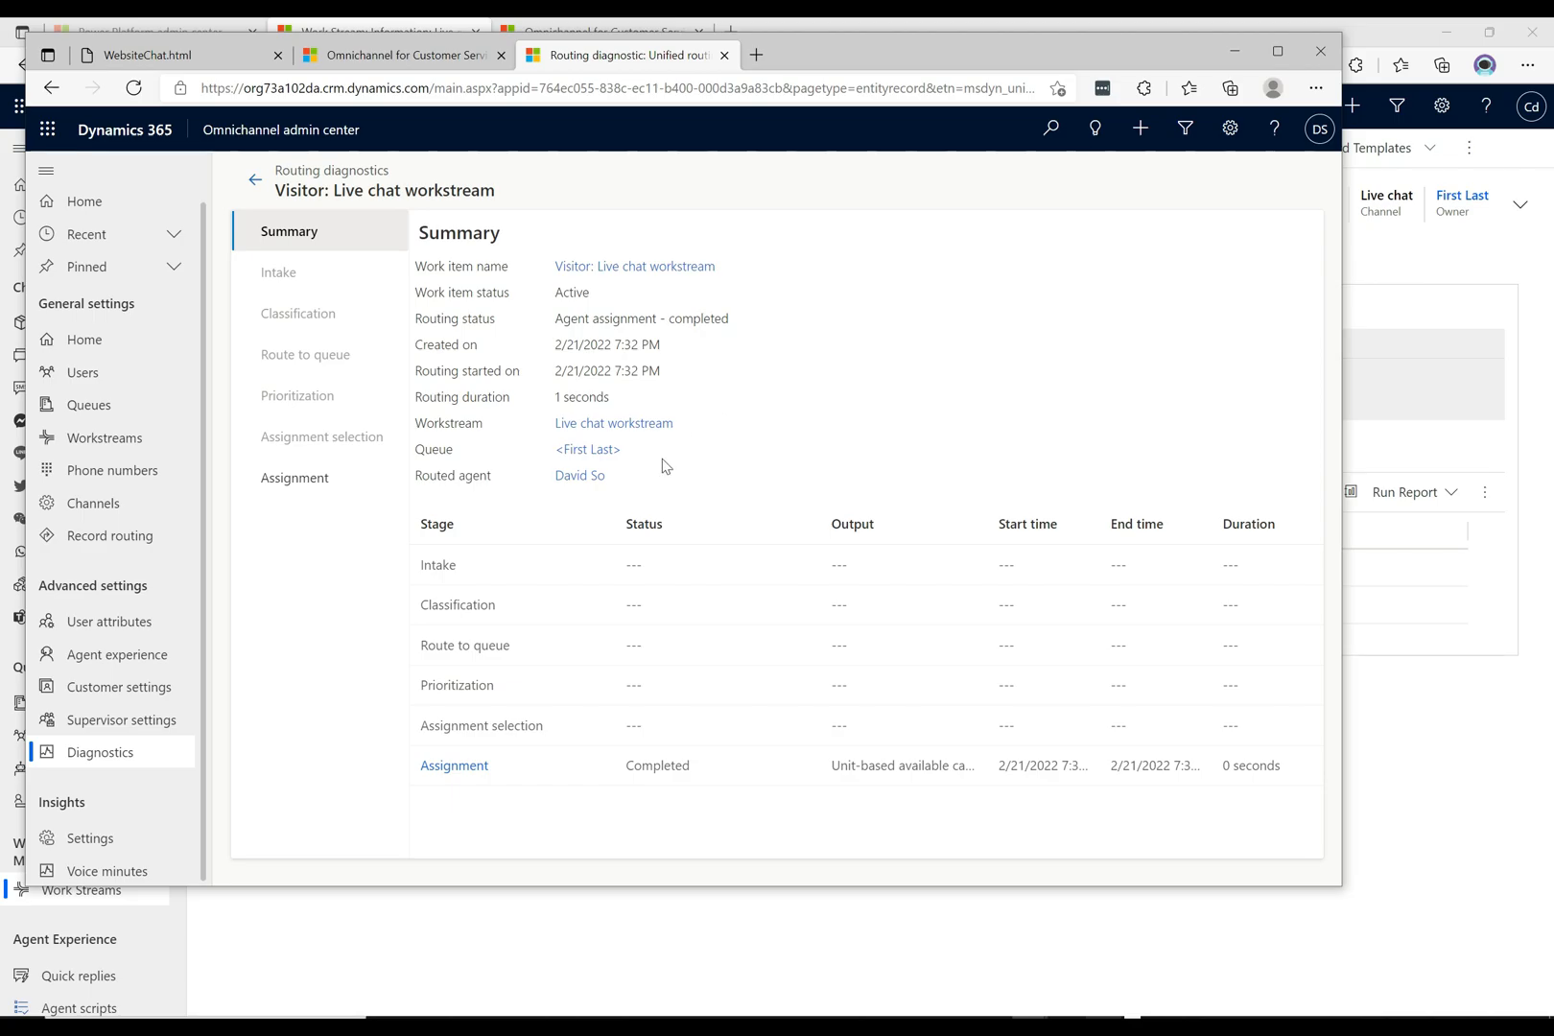
mouse_move(835, 821)
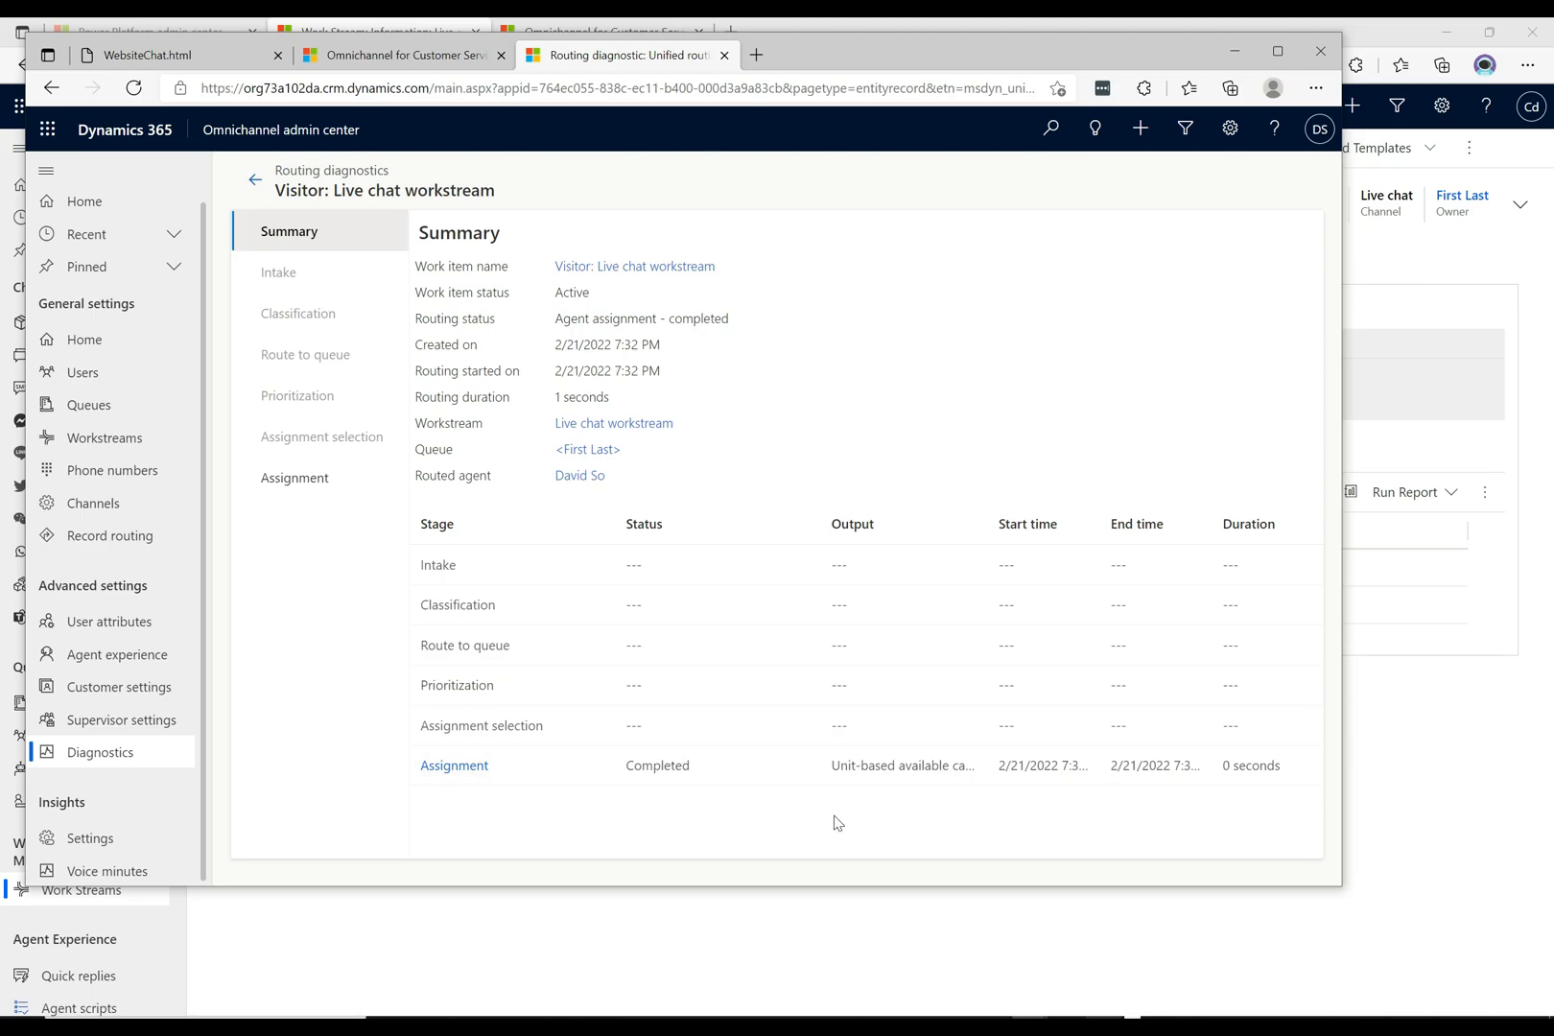
mouse_move(902, 766)
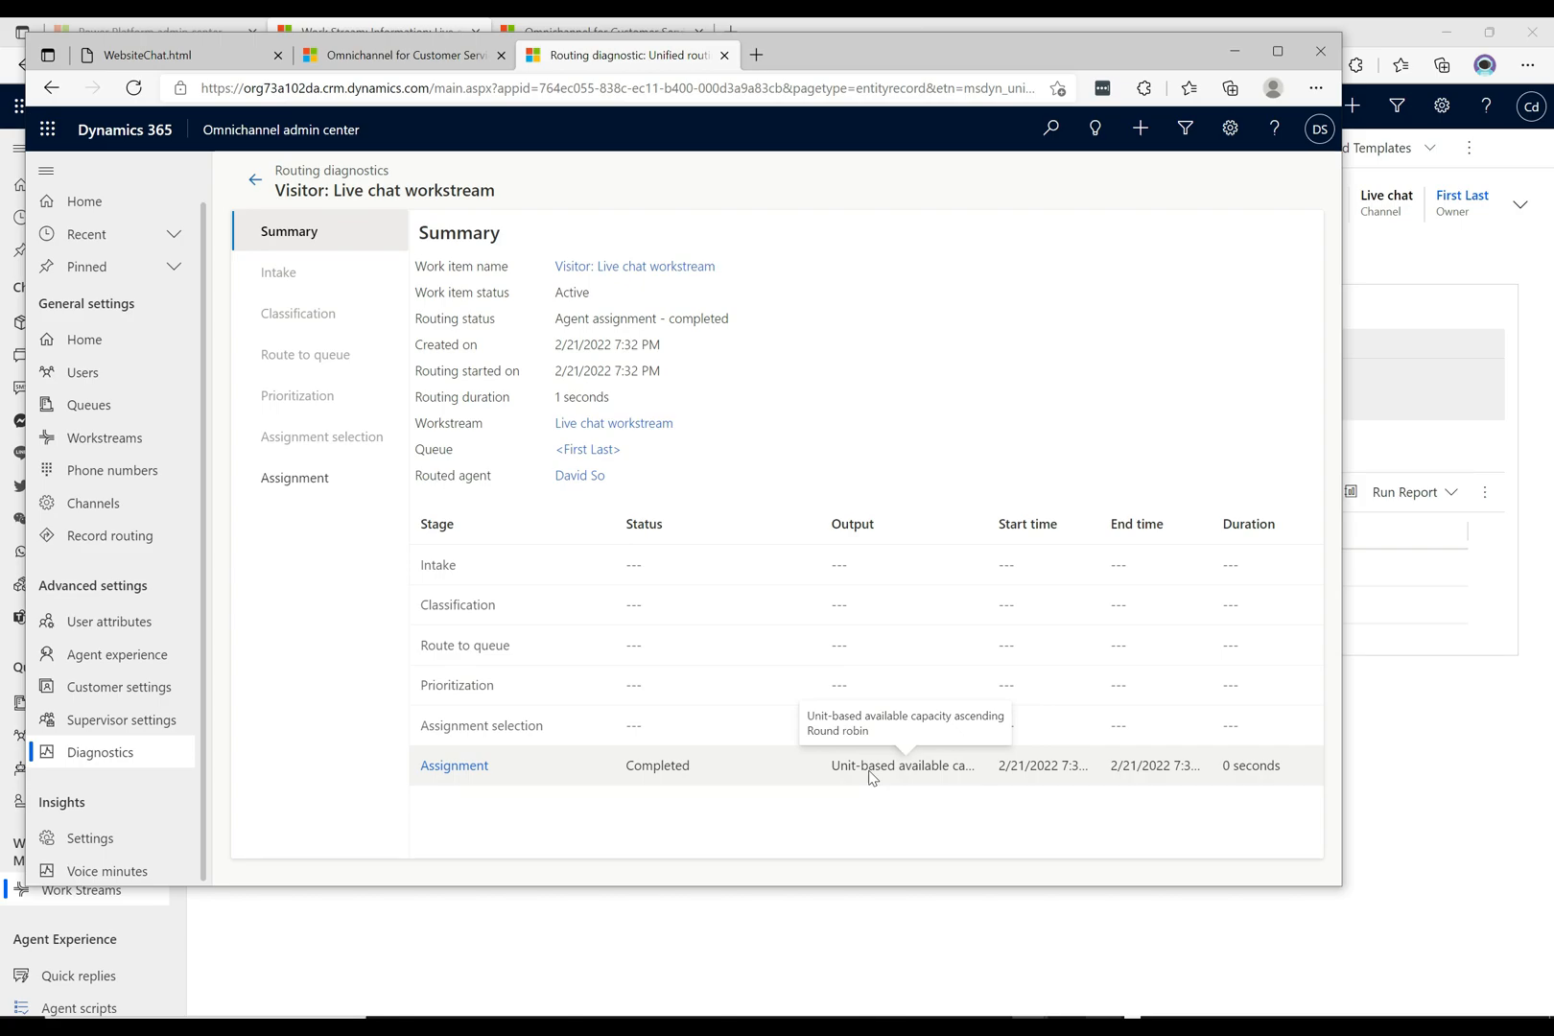
mouse_move(1134, 481)
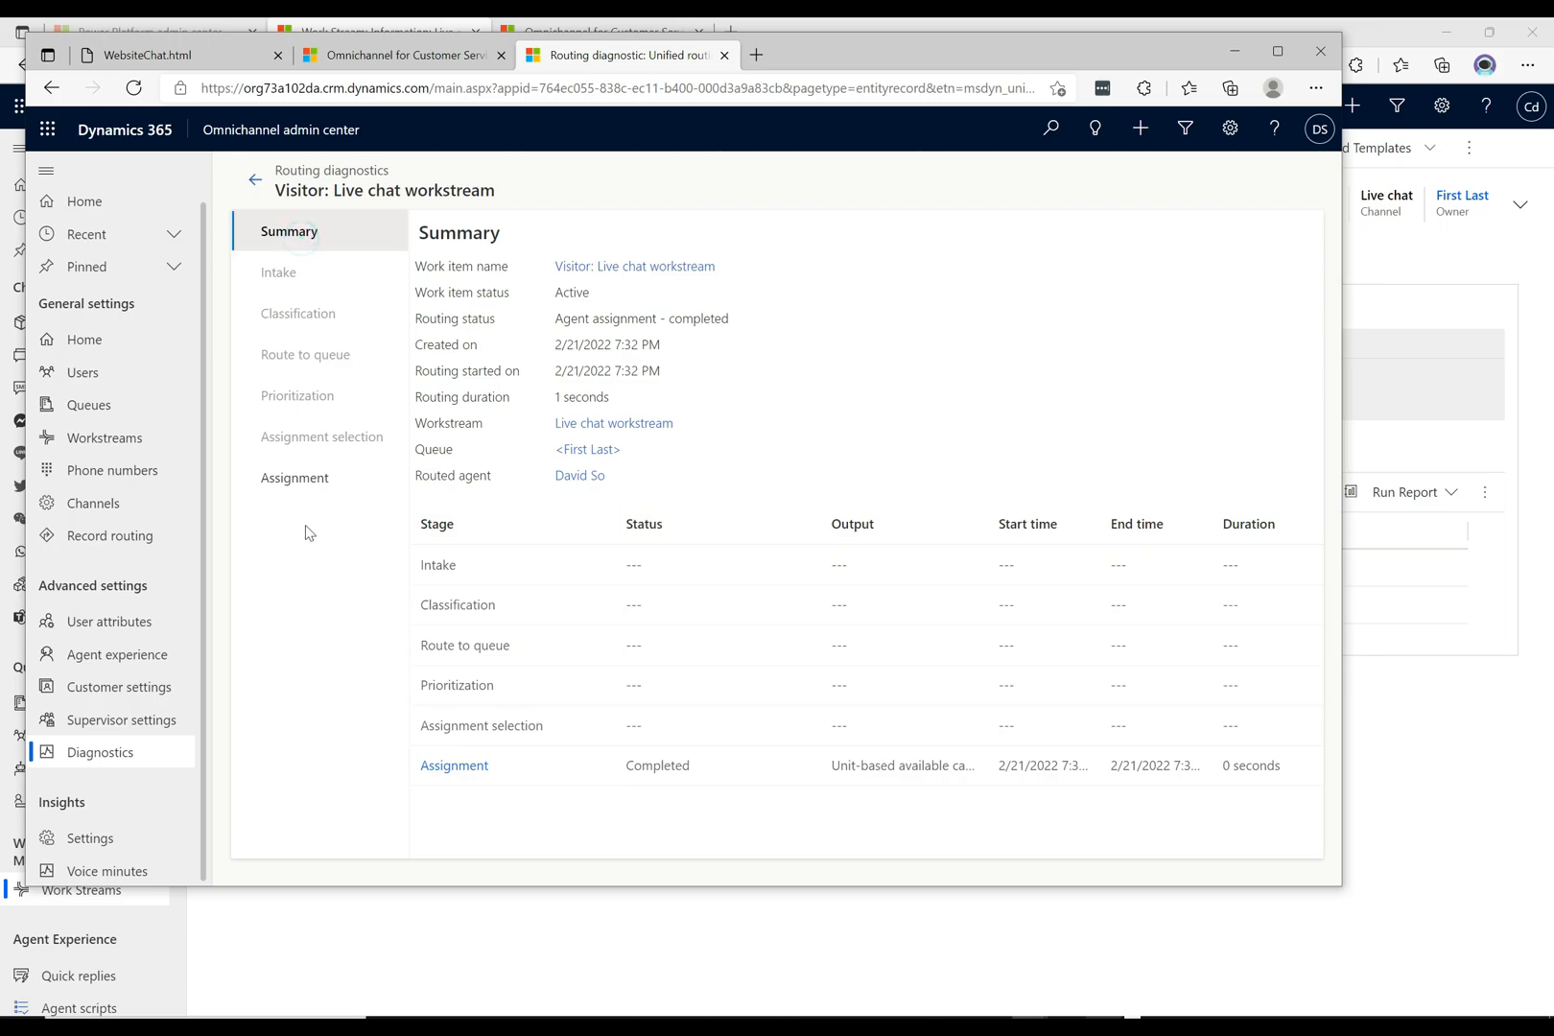
left_click(293, 478)
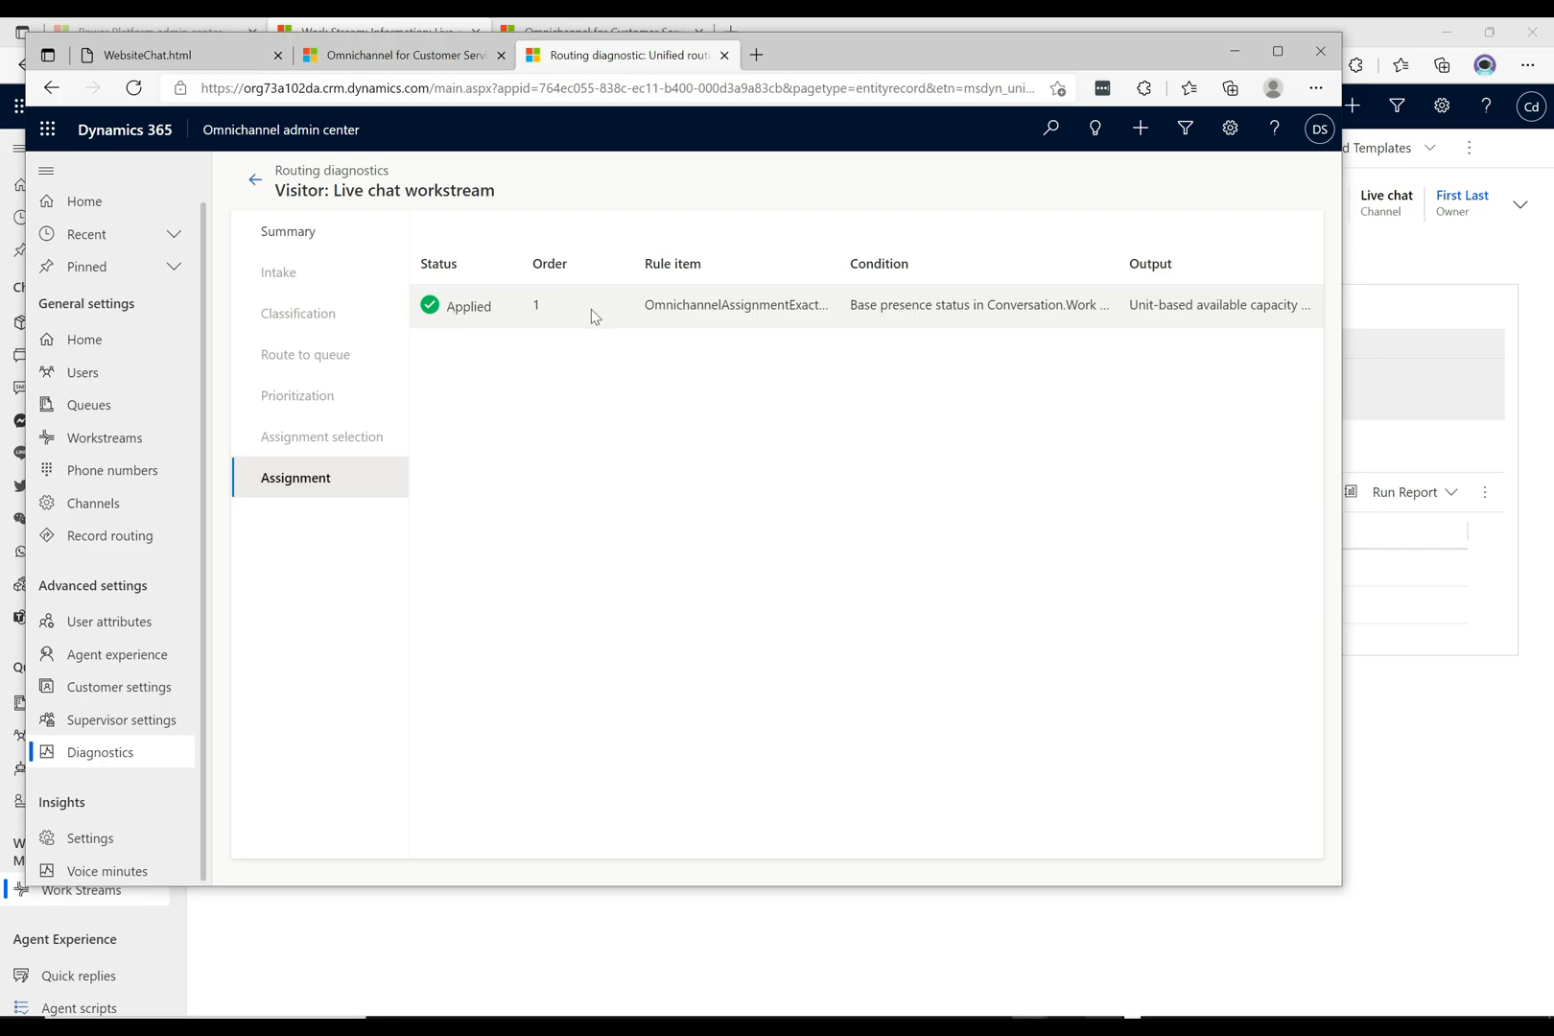
mouse_move(722, 314)
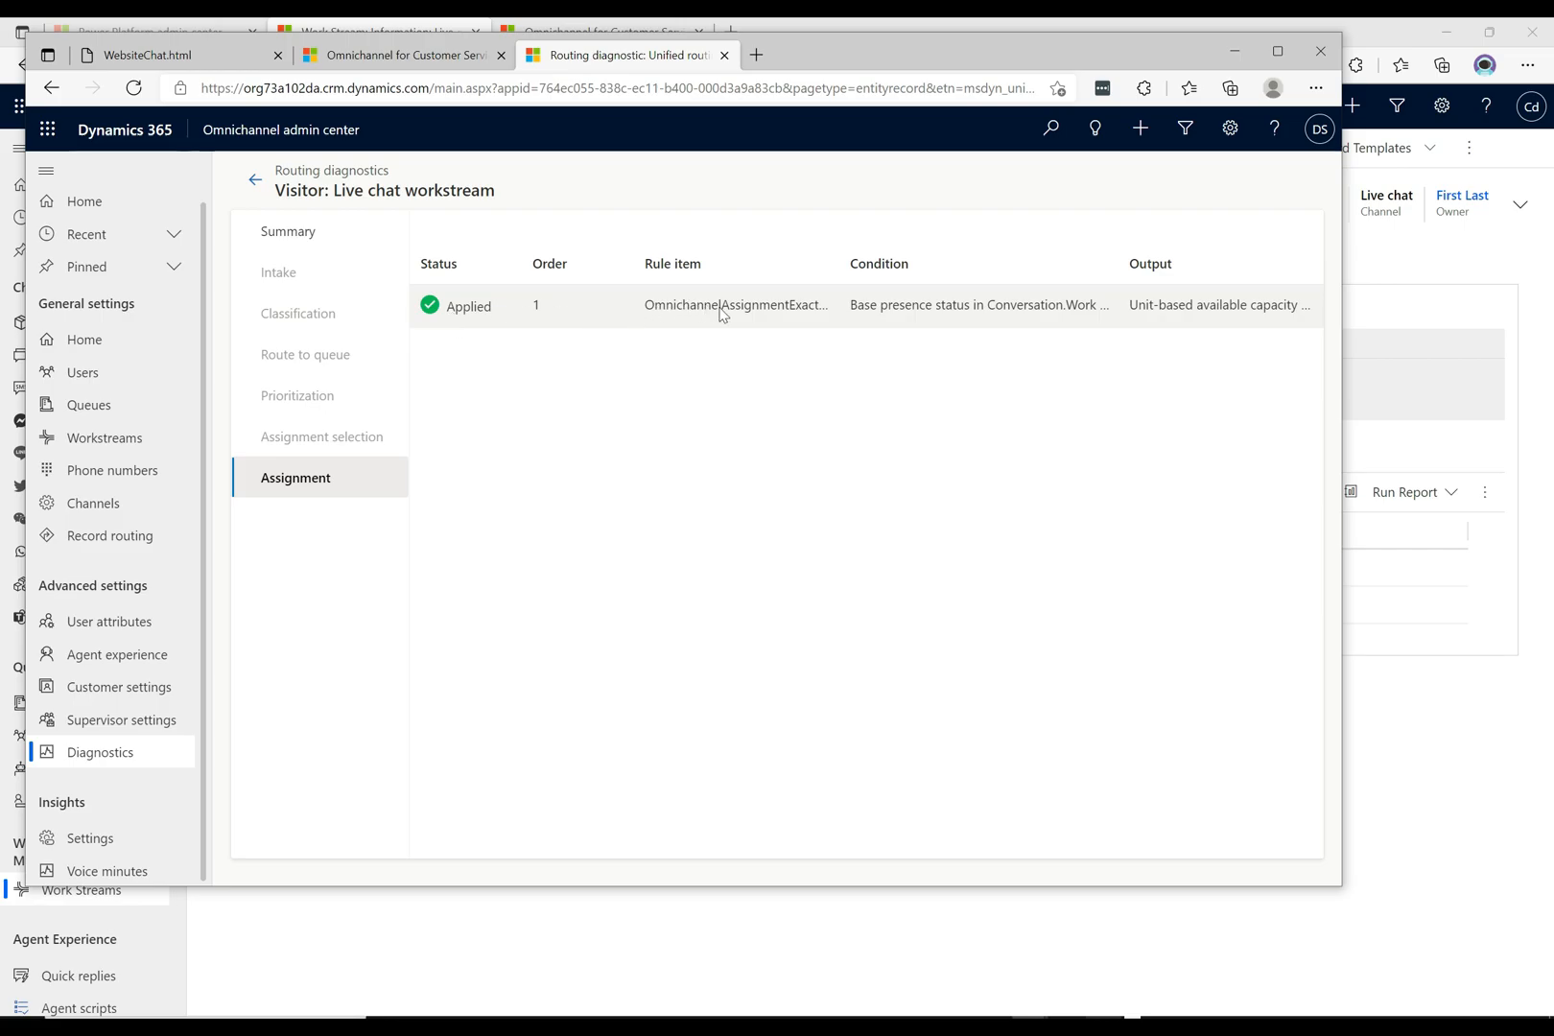
mouse_move(747, 317)
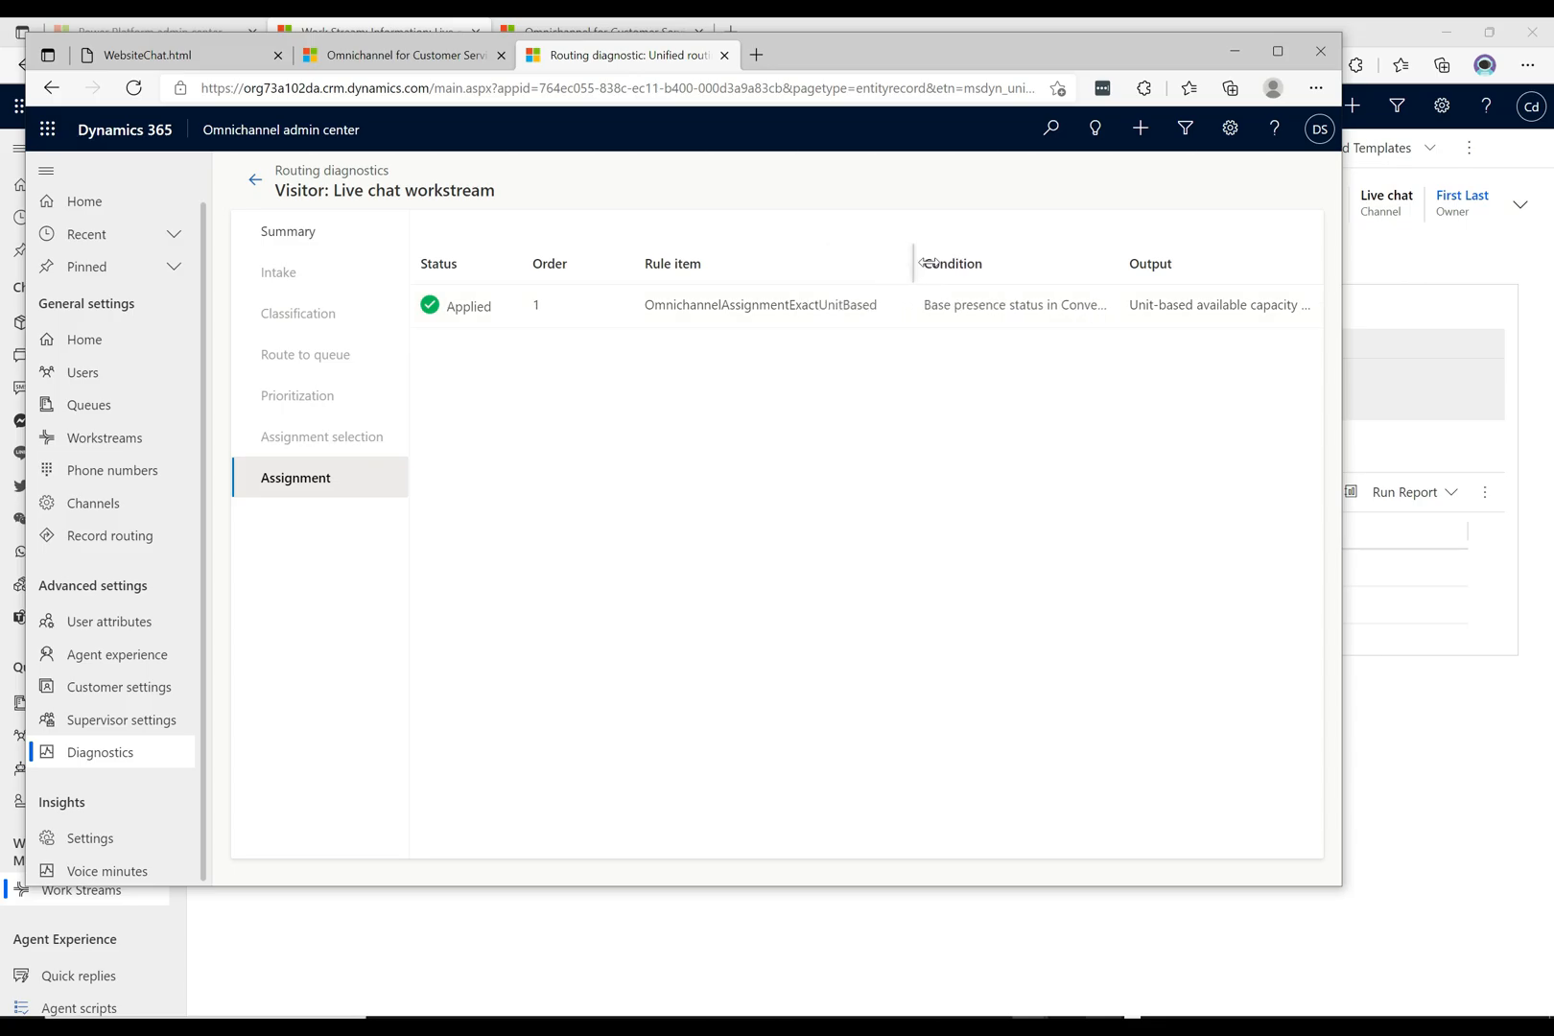
mouse_move(1152, 263)
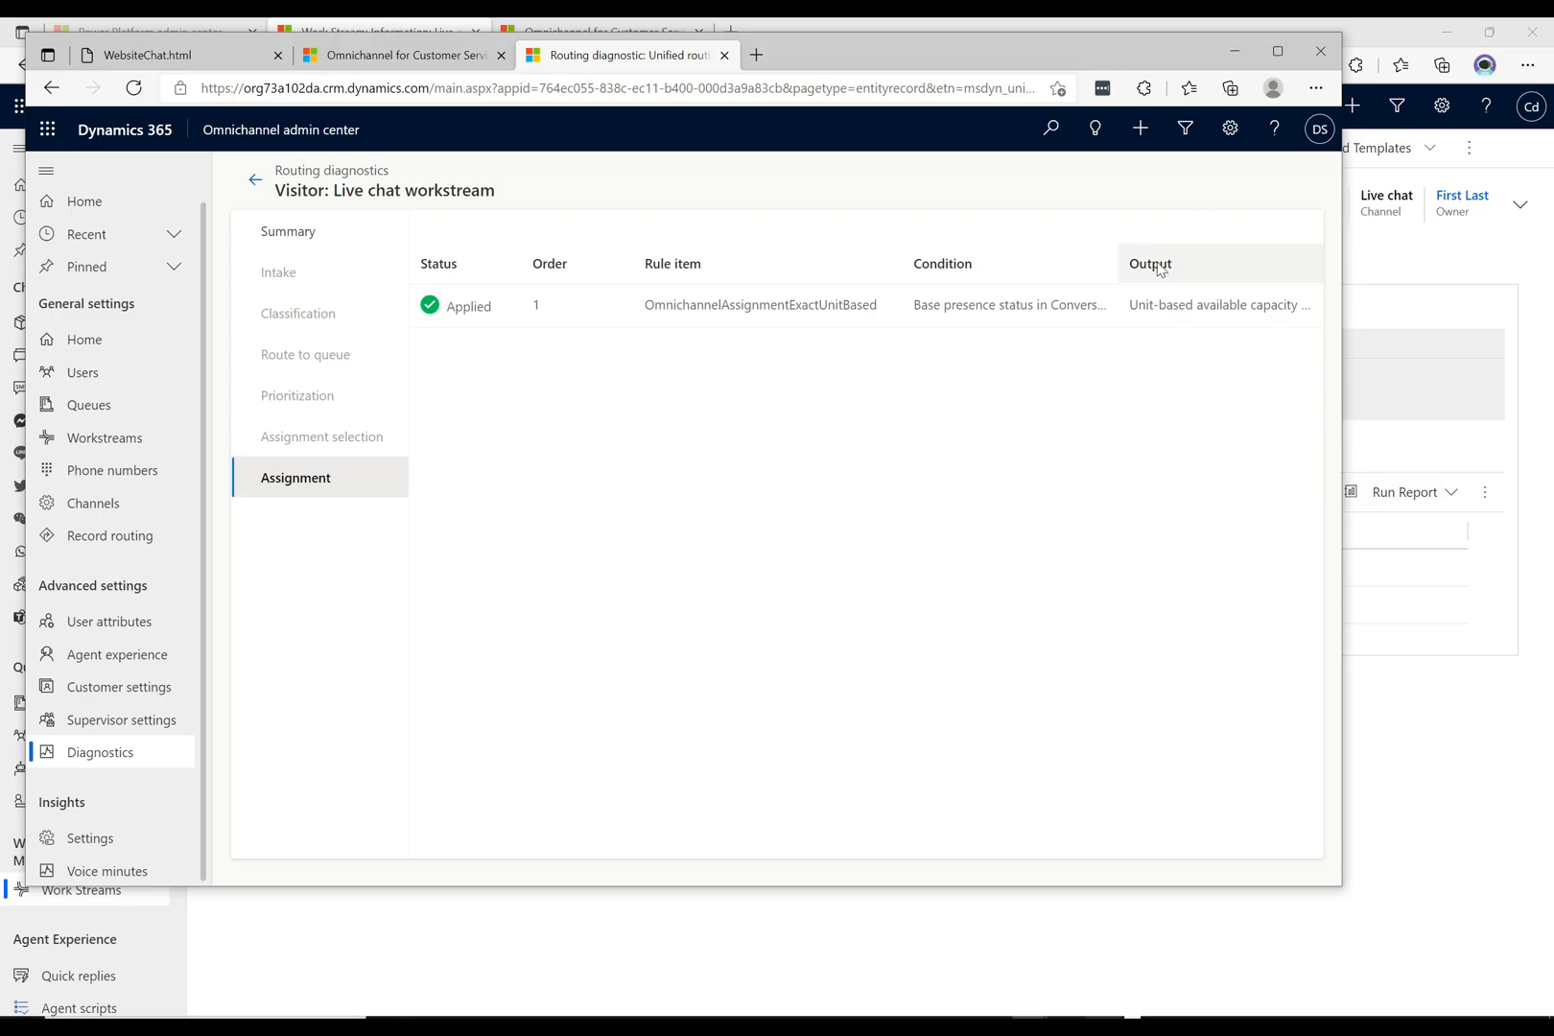
mouse_move(1170, 280)
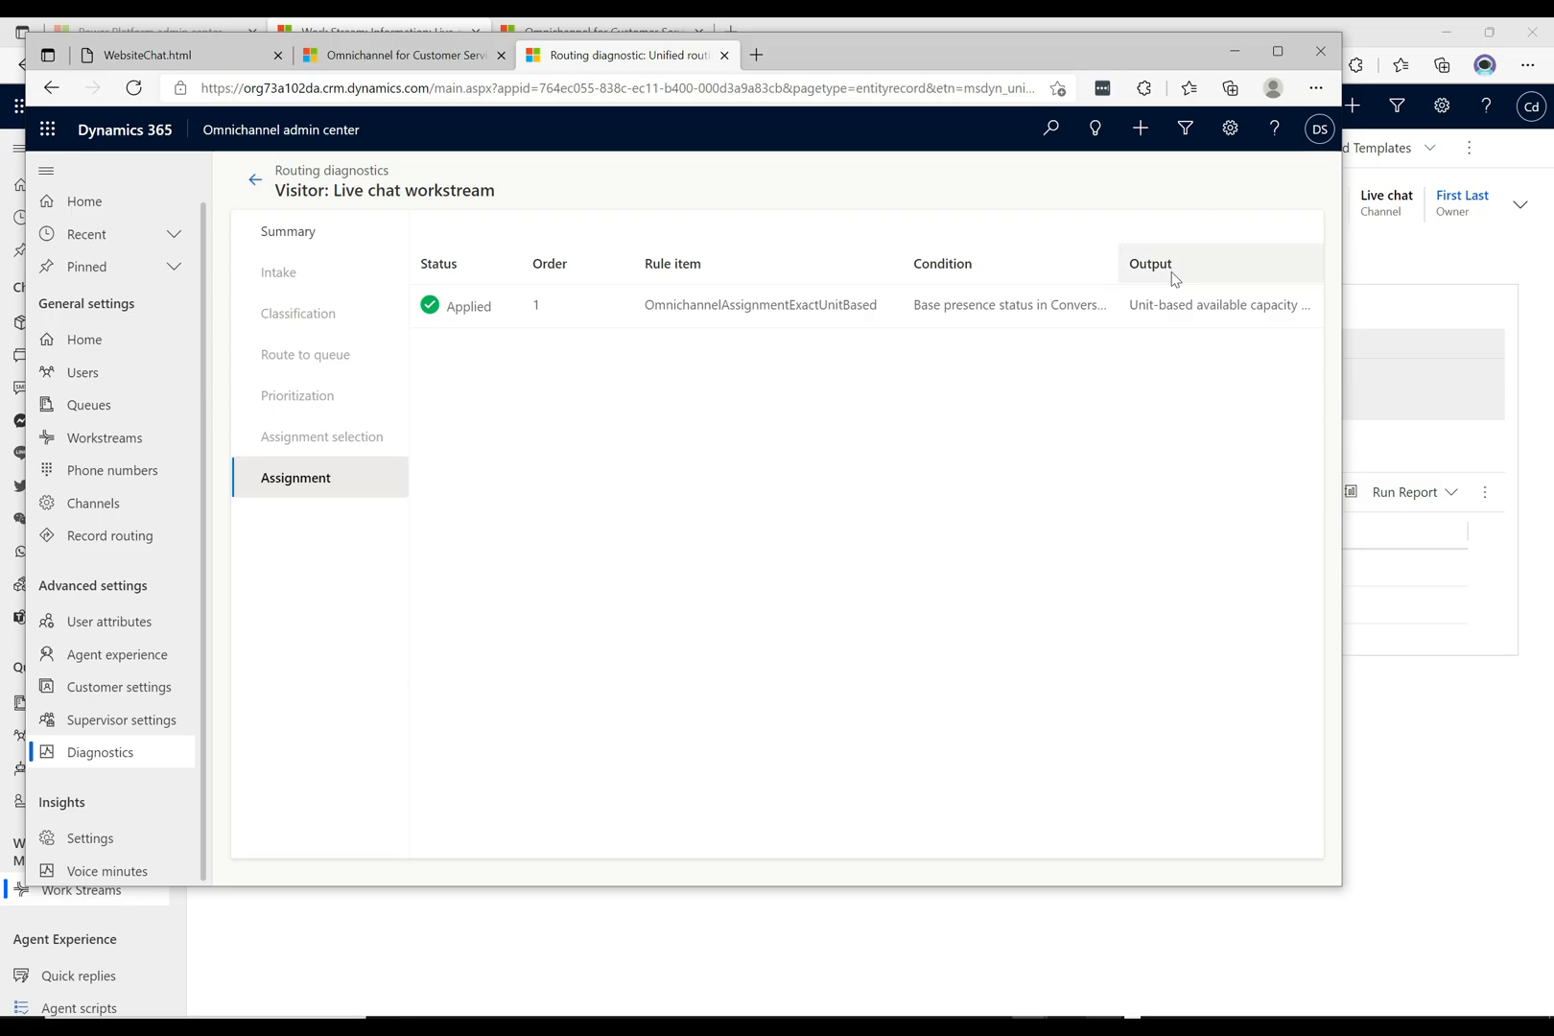
mouse_move(1079, 346)
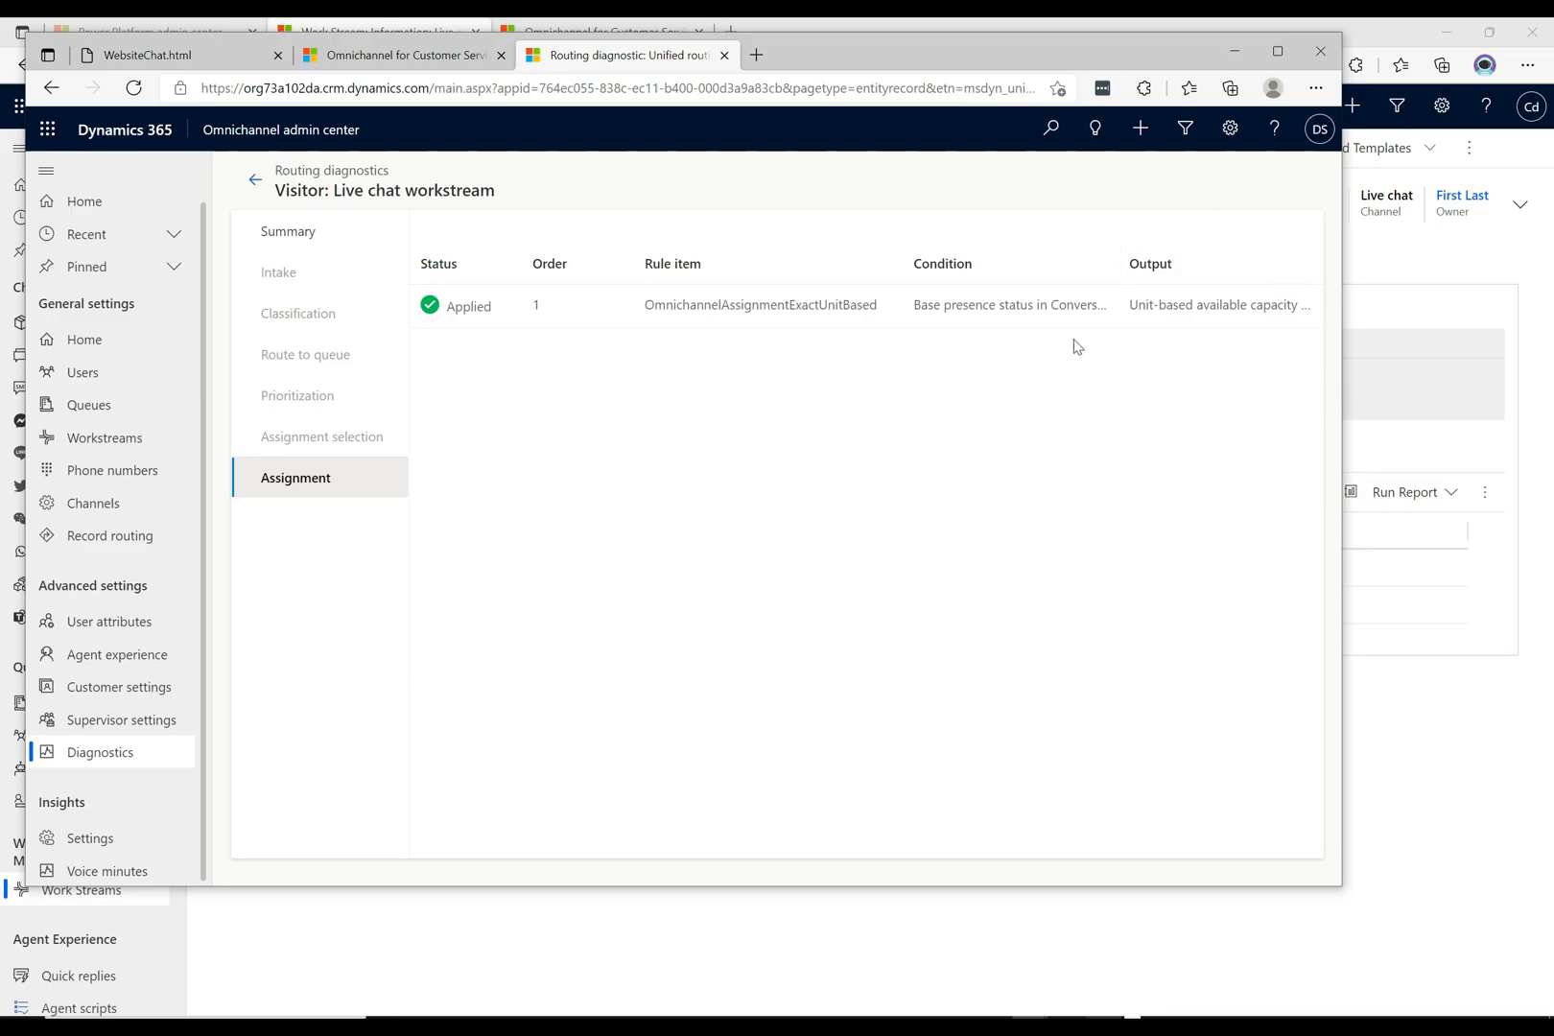
mouse_move(1010, 305)
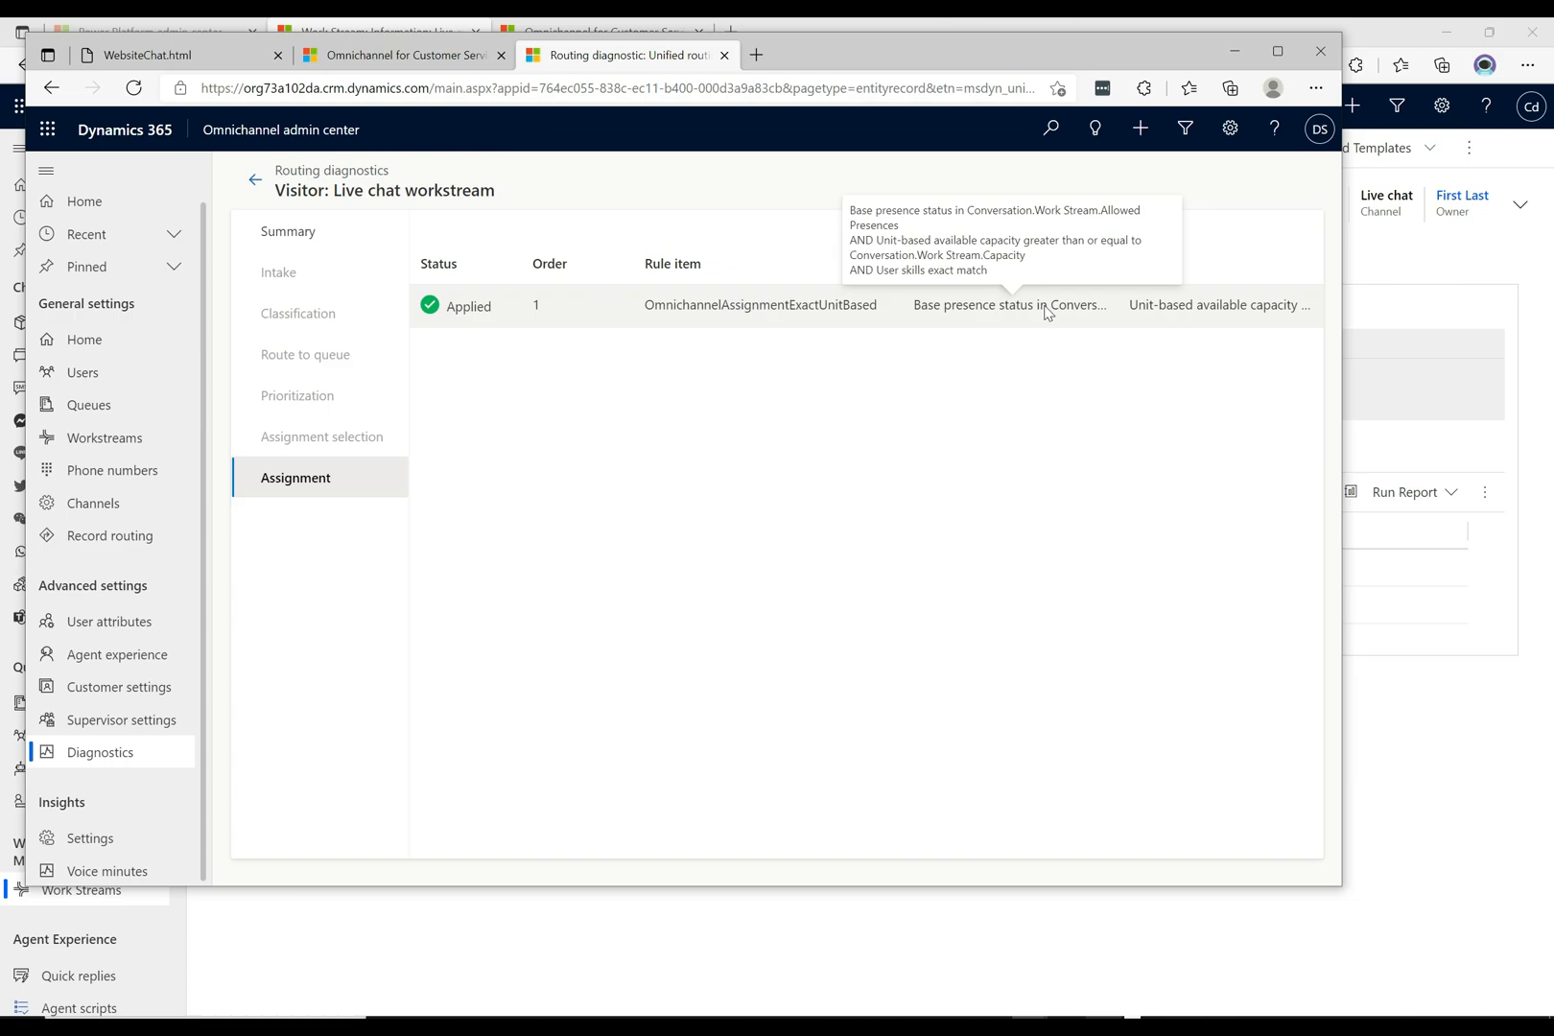